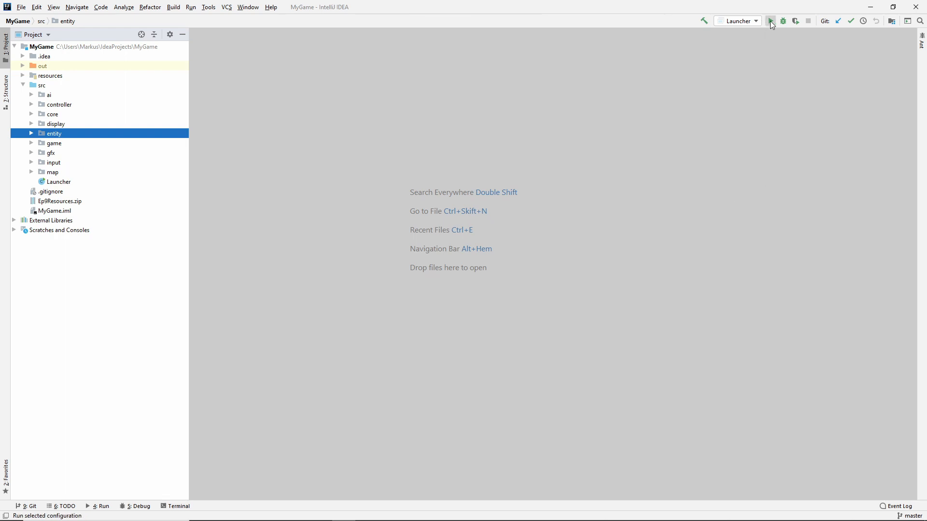
Run the Launcher configuration so the game window opens with the walking crowd
{"action": "left_click", "coordinate": [770, 21]}
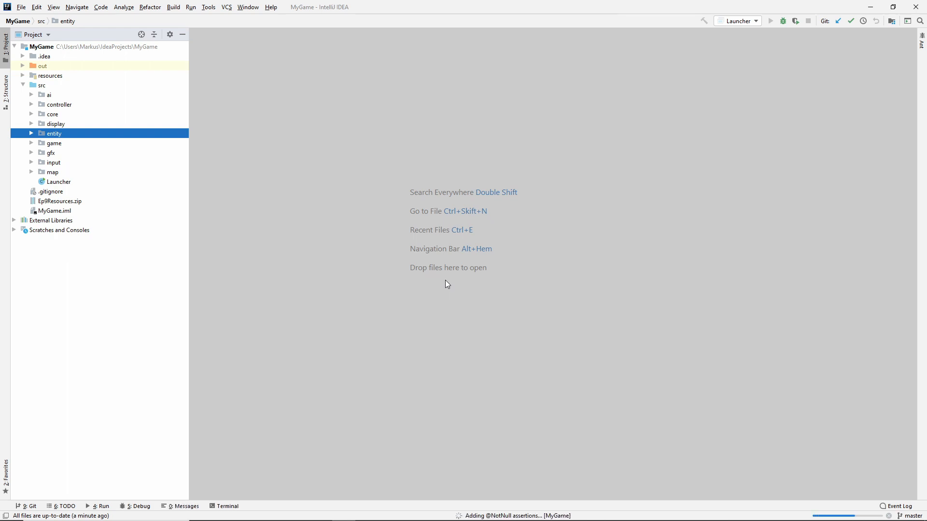
{"action": "left_click", "coordinate": [770, 20]}
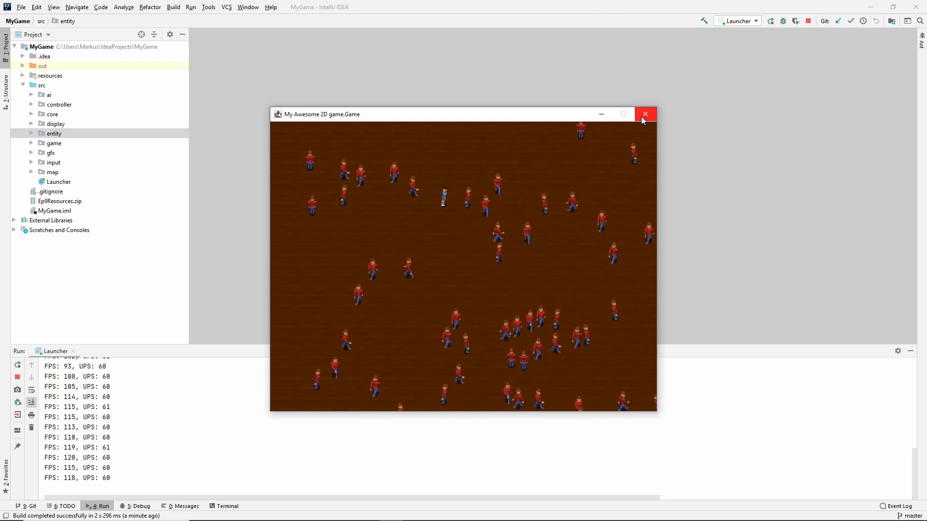
Close the game and create an 'effect' package under entity with a new Effect class
{"action": "left_click", "coordinate": [645, 114]}
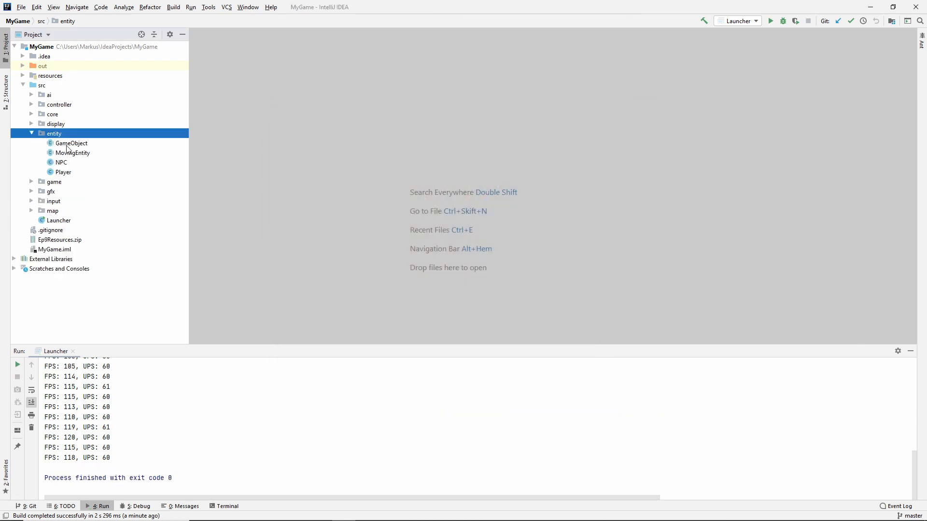
{"action": "right_click", "coordinate": [53, 133]}
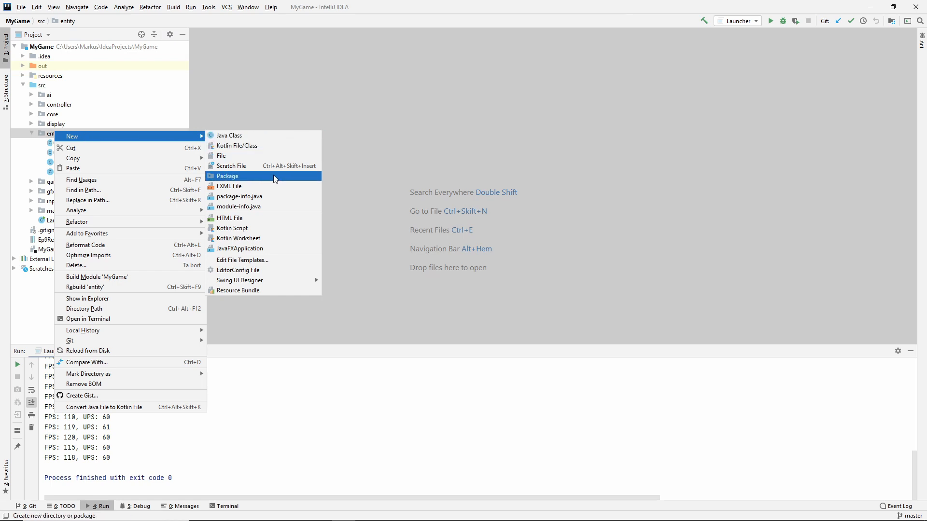
{"action": "left_click", "coordinate": [228, 176]}
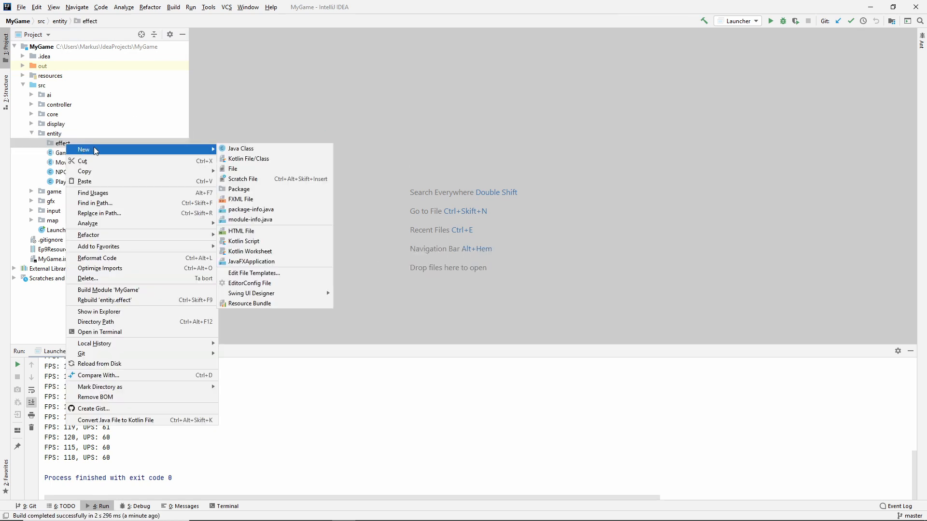
{"action": "left_click", "coordinate": [240, 149]}
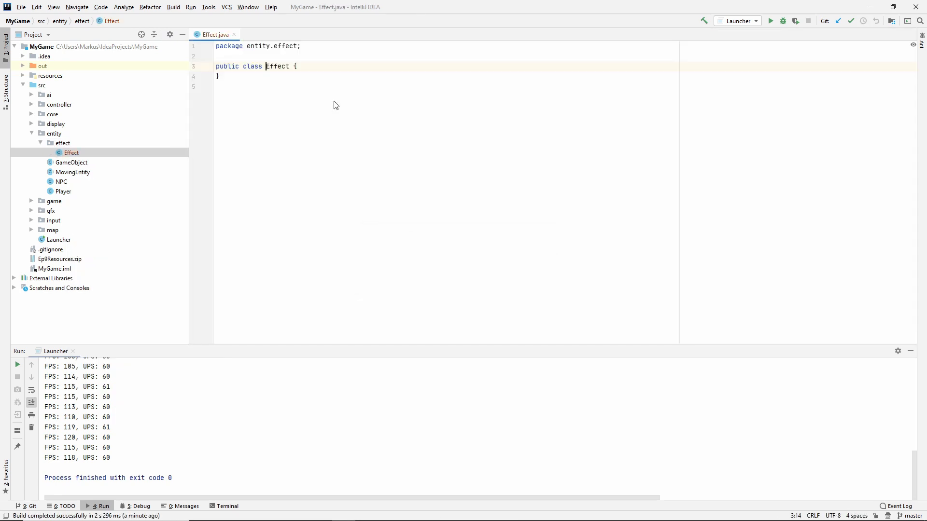
Make Effect abstract with a private int lifeSpanInUpdates field and a generated constructor for it
{"action": "left_click", "coordinate": [241, 66]}
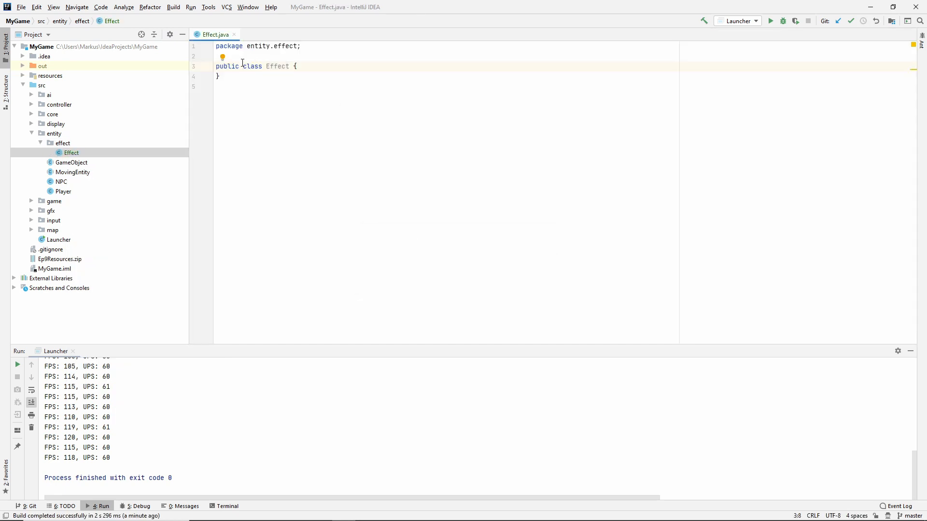
{"action": "type", "text": "abstract"}
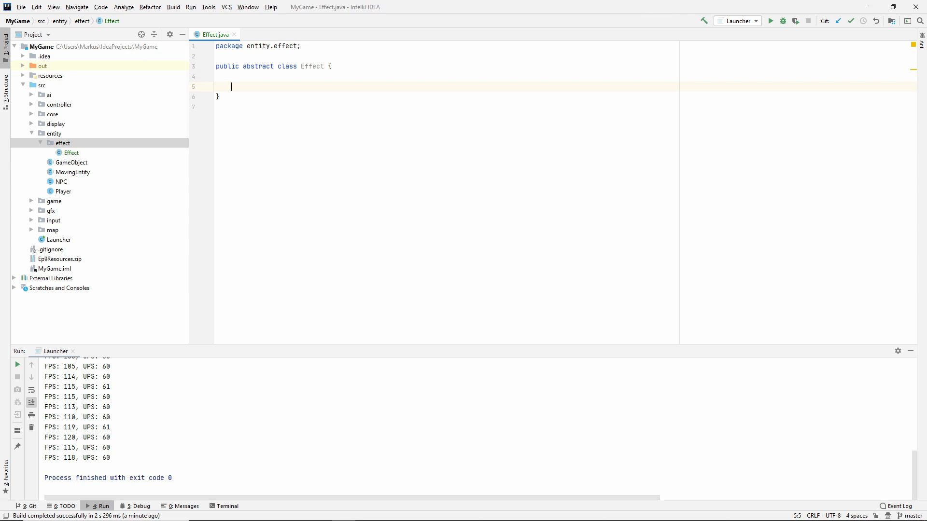
{"action": "type", "text": "private int lifeSpan"}
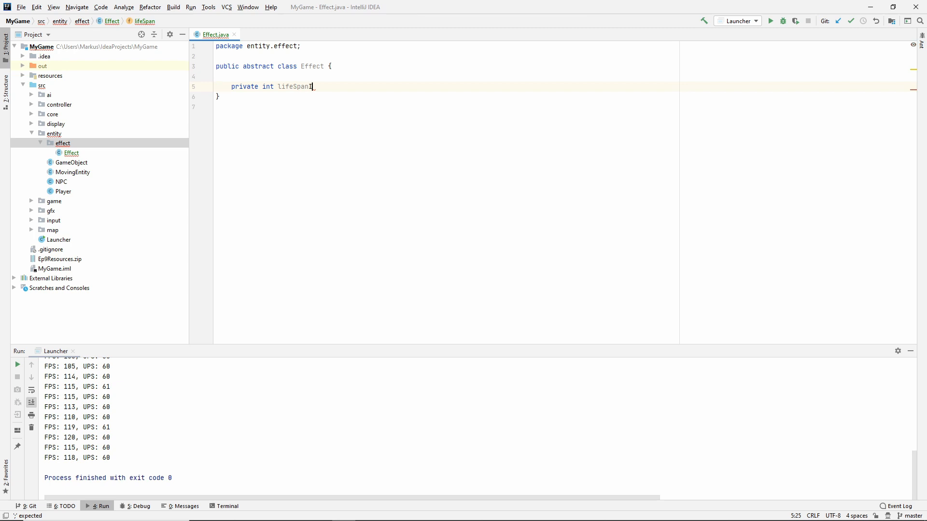
{"action": "type", "text": "InUpdates;"}
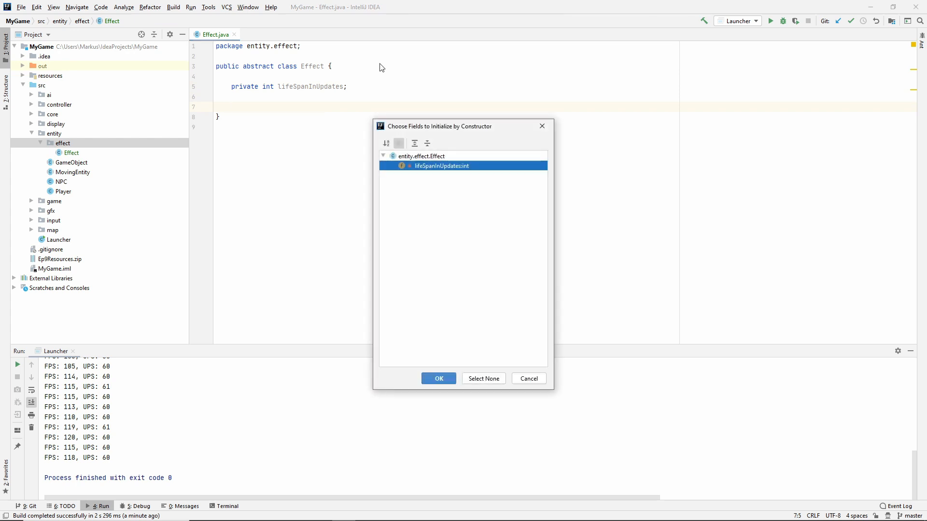
{"action": "left_click", "coordinate": [438, 379]}
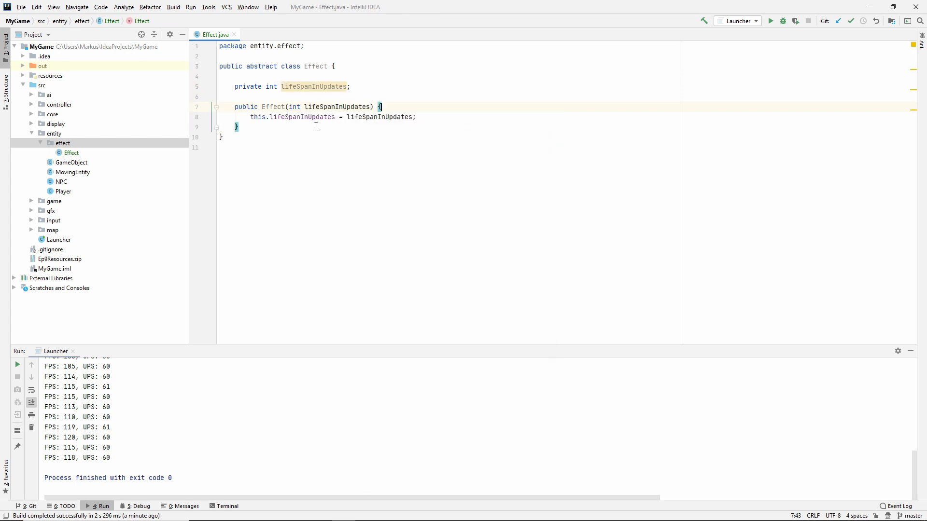
Add update(State state, MovingEntity entity) that decrements lifeSpanInUpdates
{"action": "type", "text": "p"}
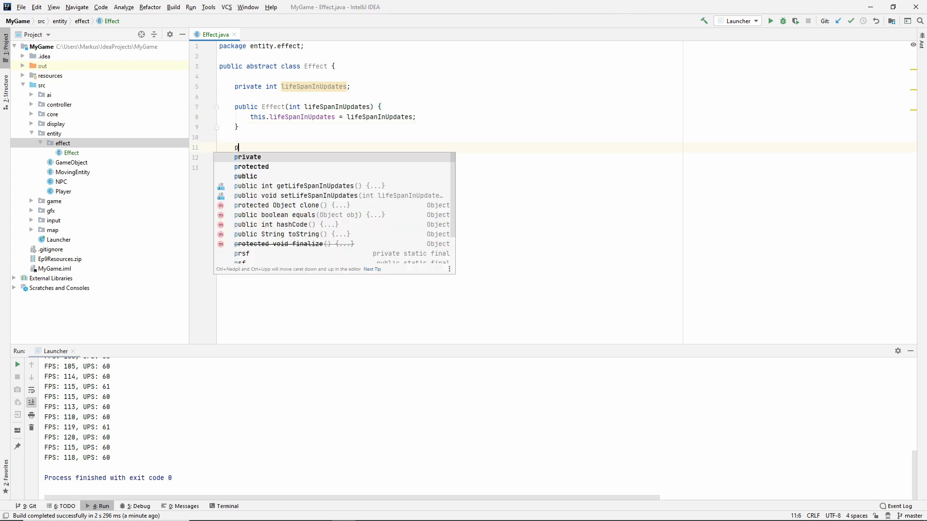
{"action": "type", "text": "ublic"}
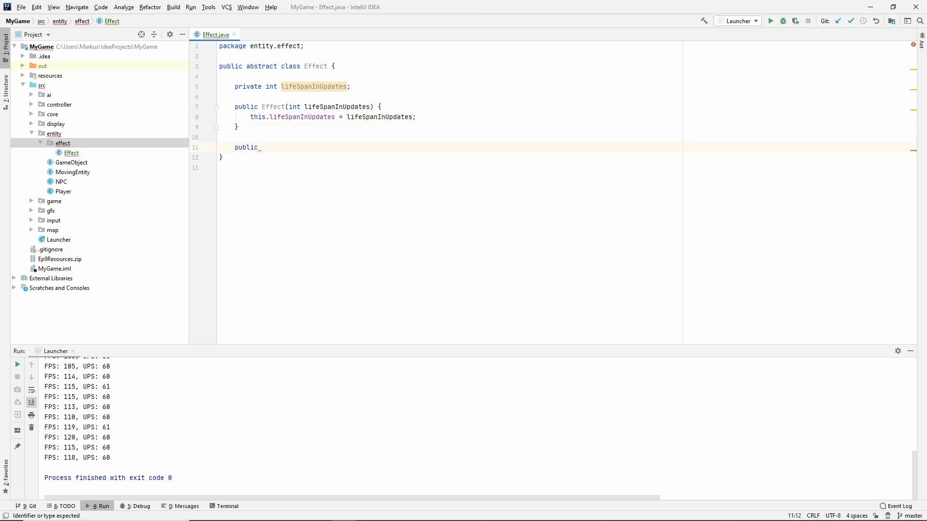
{"action": "type", "text": "void update"}
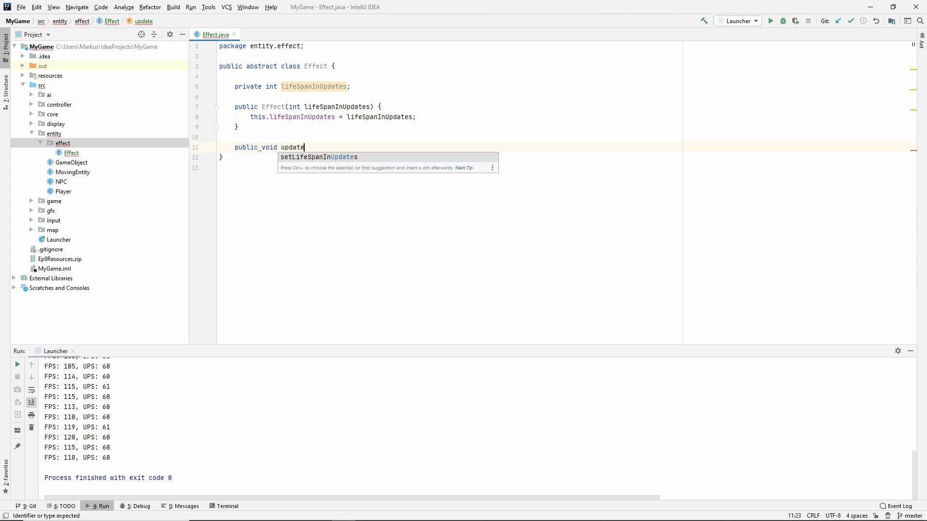
{"action": "type", "text": "(State state, MovingEntity entity"}
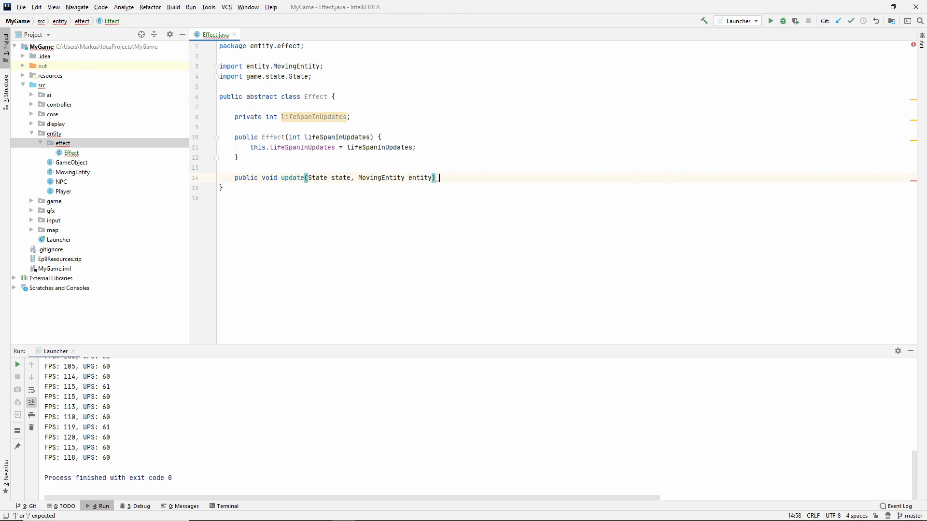
{"action": "type", "text": "l"}
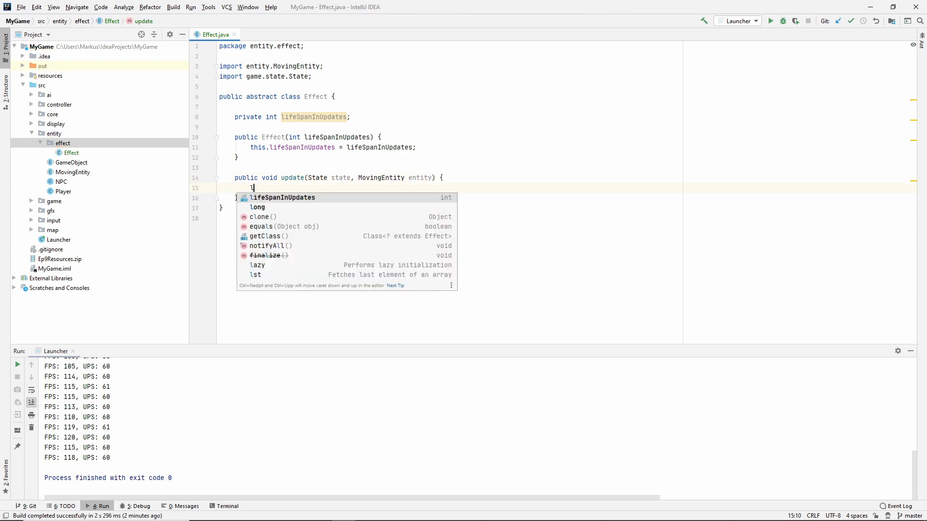
{"action": "type", "text": "lifeSpanInUpdates"}
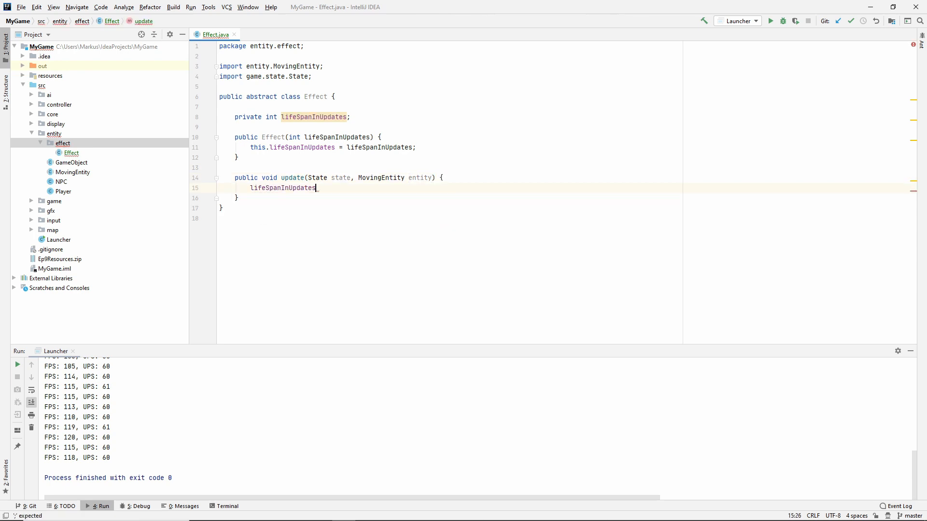
{"action": "type", "text": "--;"}
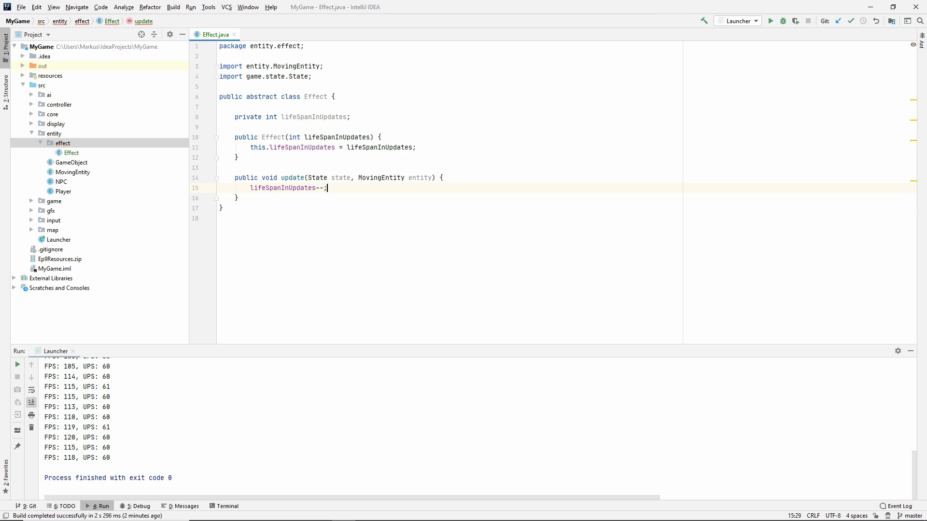
Add shouldDelete() returning lifeSpanInUpdates <= 0
{"action": "key", "text": "Enter"}
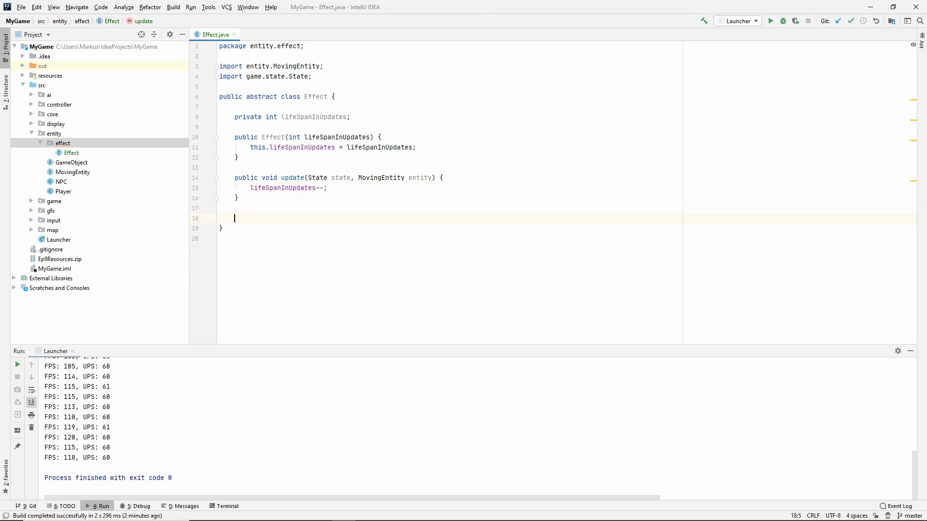
{"action": "type", "text": "public boolean shouldDelete("}
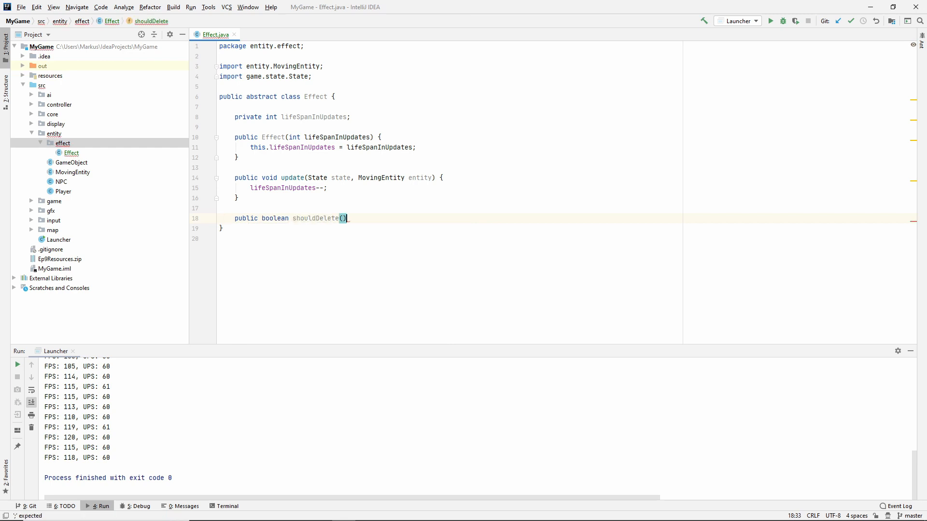
{"action": "type", "text": "{"}
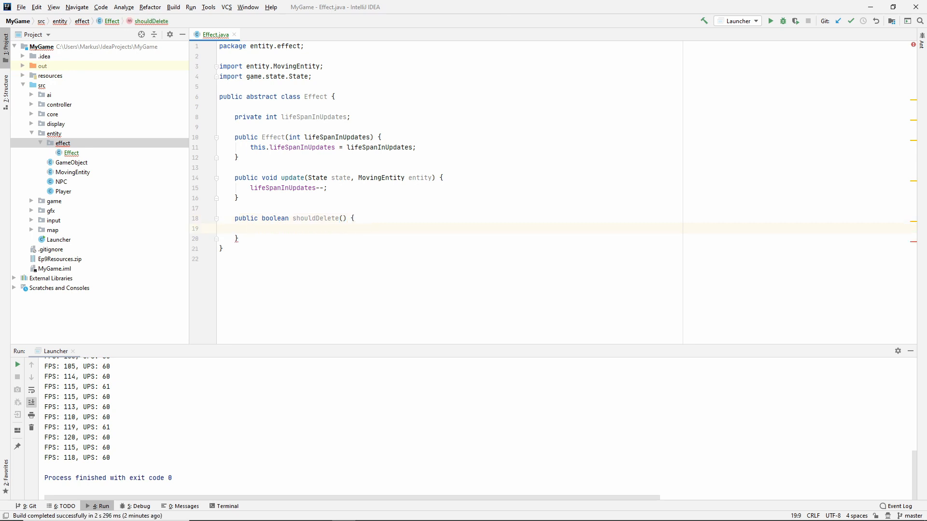
{"action": "type", "text": "re"}
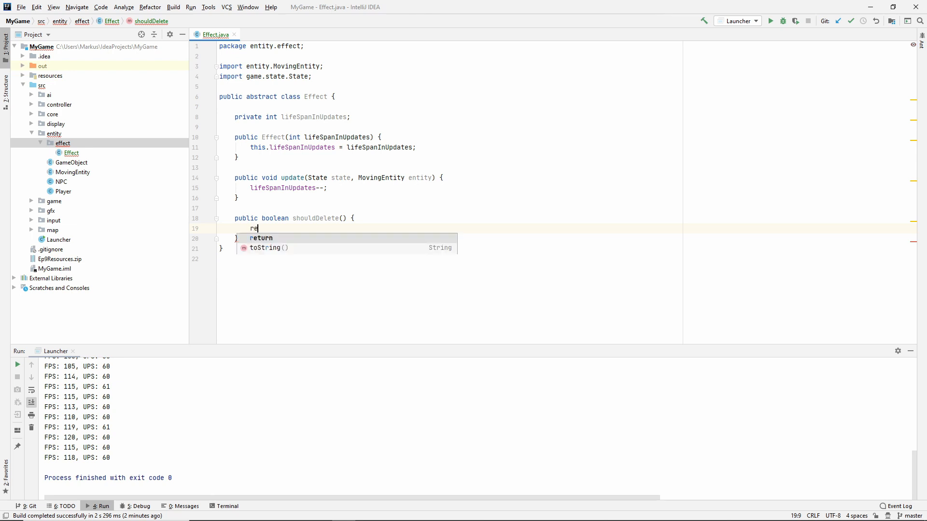
{"action": "type", "text": "turn lifeSpanInUpdates"}
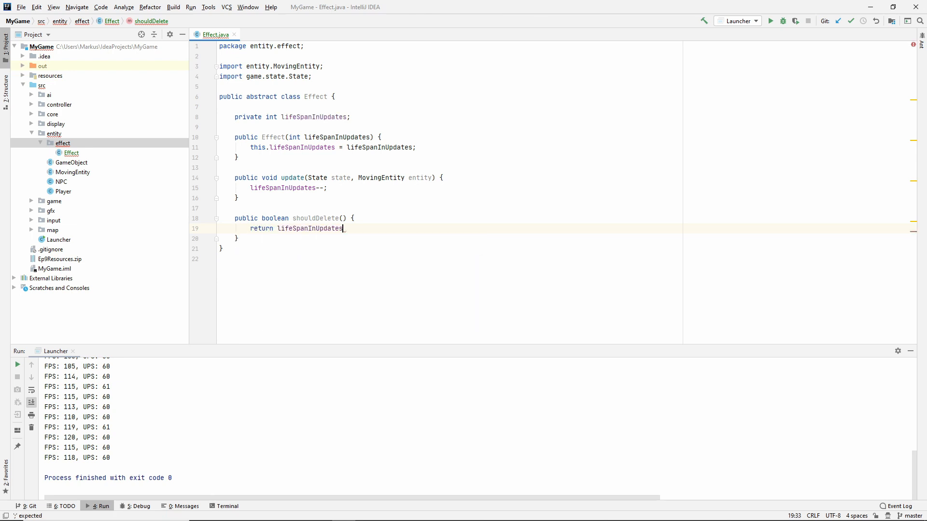
{"action": "type", "text": "<= 0"}
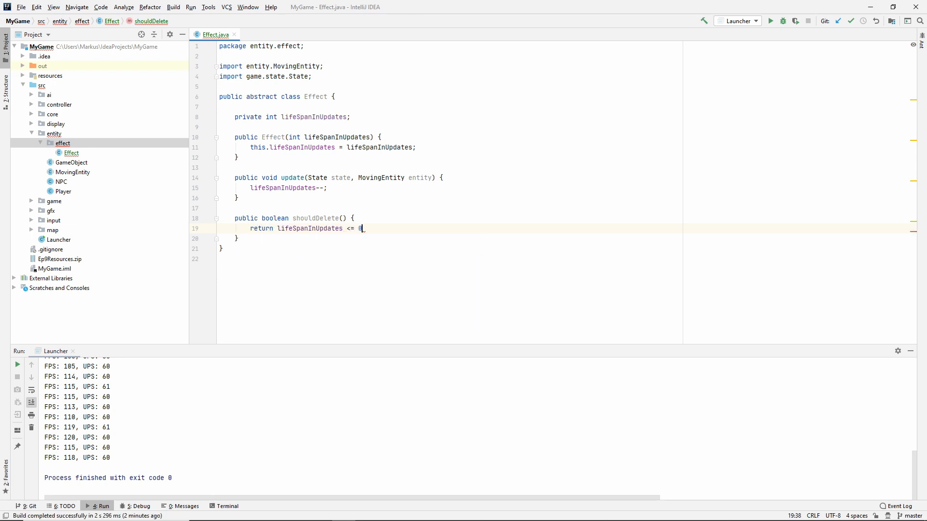
{"action": "type", "text": ";"}
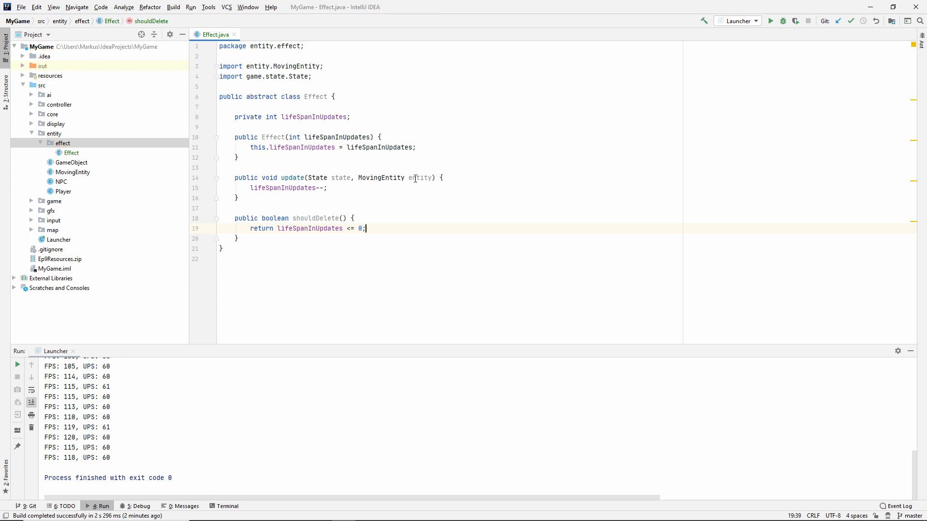
Create a new Java class named Caffeinated in the effect package
{"action": "right_click", "coordinate": [62, 143]}
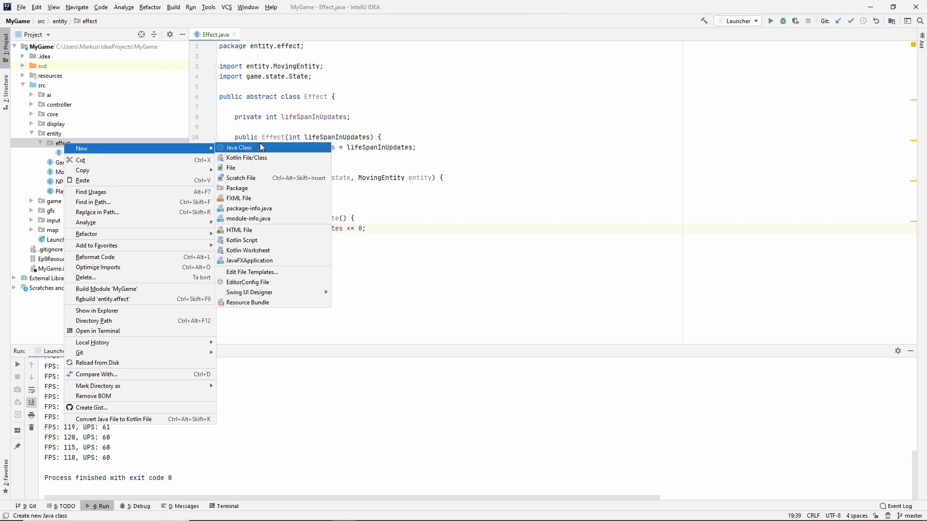
{"action": "left_click", "coordinate": [239, 147]}
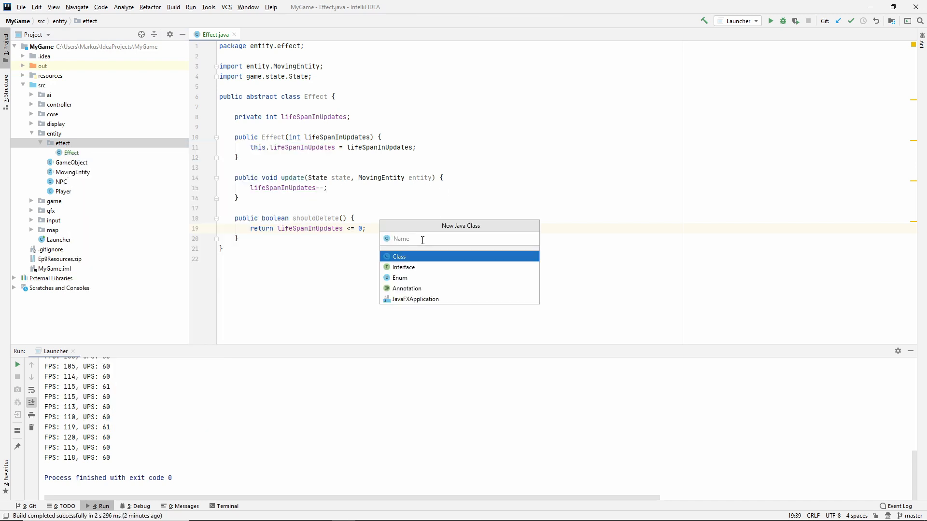
{"action": "type", "text": "C"}
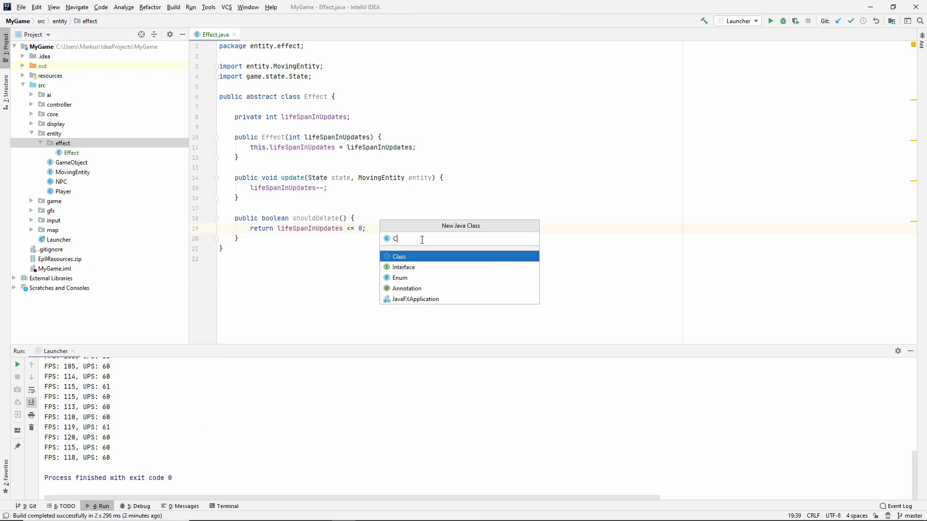
{"action": "type", "text": "affeina"}
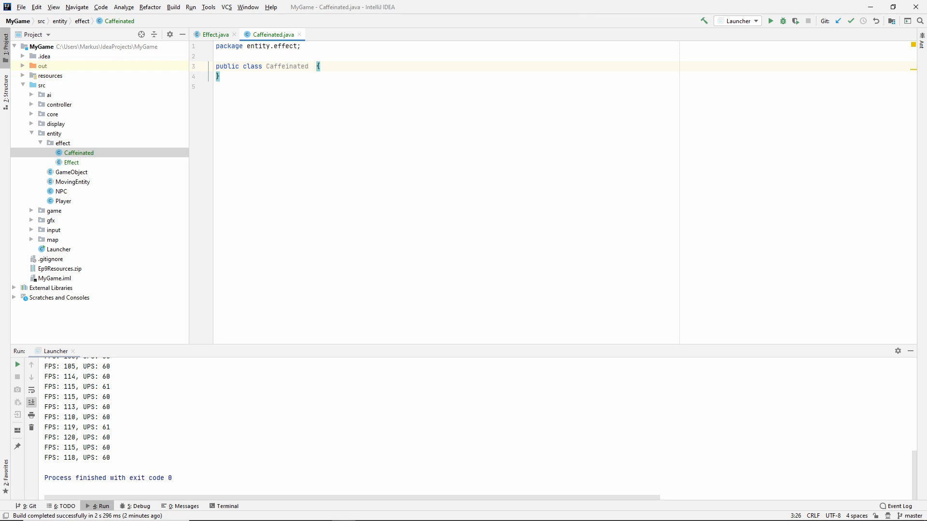
Make Caffeinated extend Effect with a constructor passing GameLoop.UPDATES_PER_SECOND * 5
{"action": "type", "text": "extends Effect"}
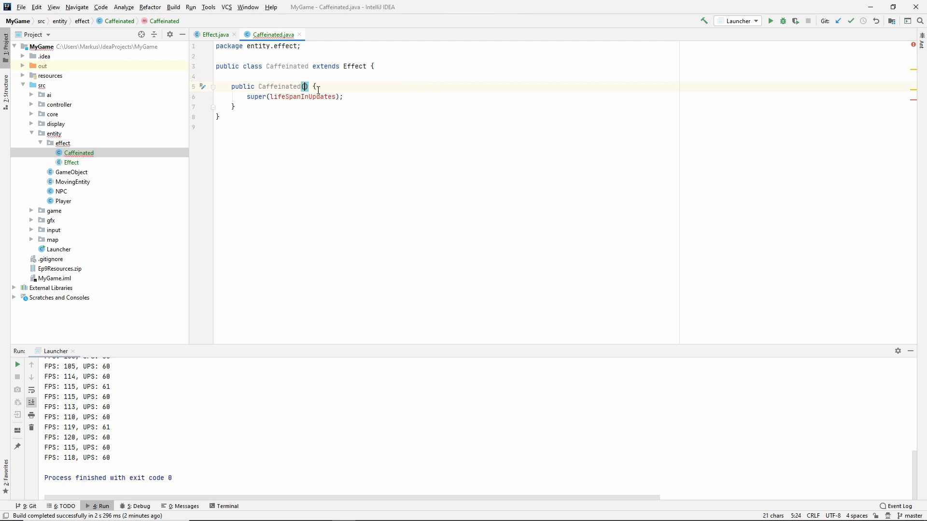
{"action": "left_click", "coordinate": [303, 97]}
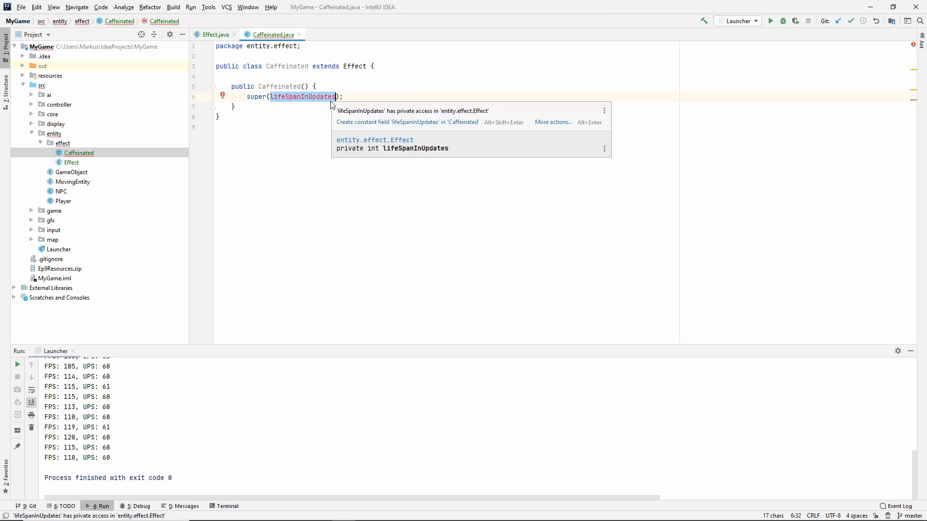
{"action": "type", "text": "GameLoop.UPDATES_PER_SECOND * );"}
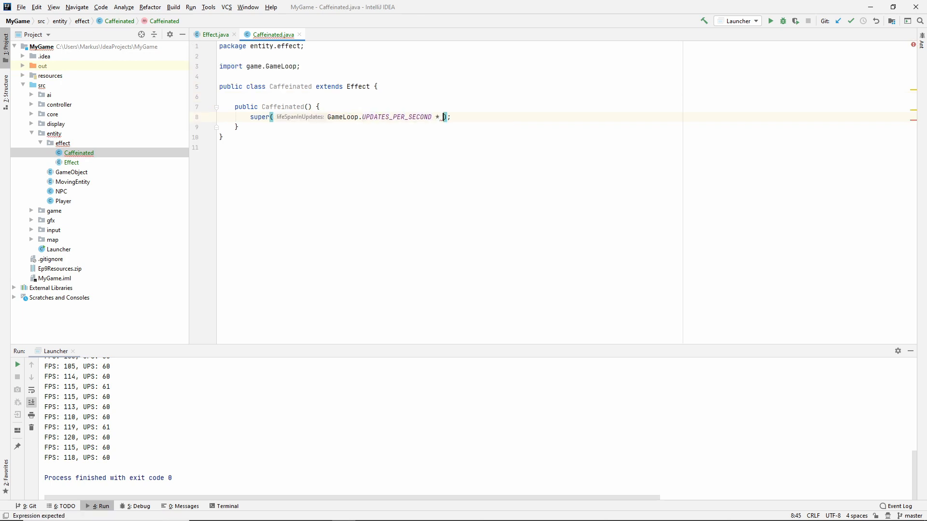
{"action": "type", "text": "5"}
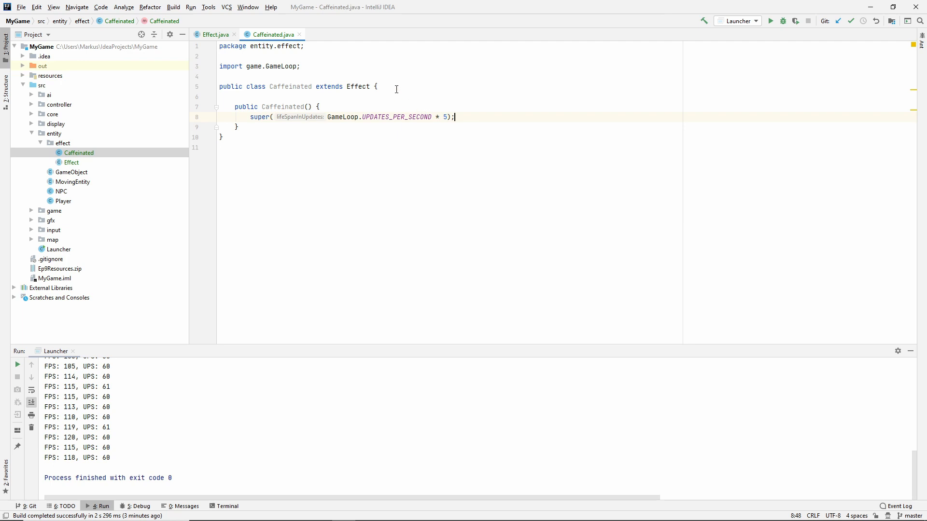
Declare a private double speedMultiplier field and set it to 2.5
{"action": "key", "text": "Enter"}
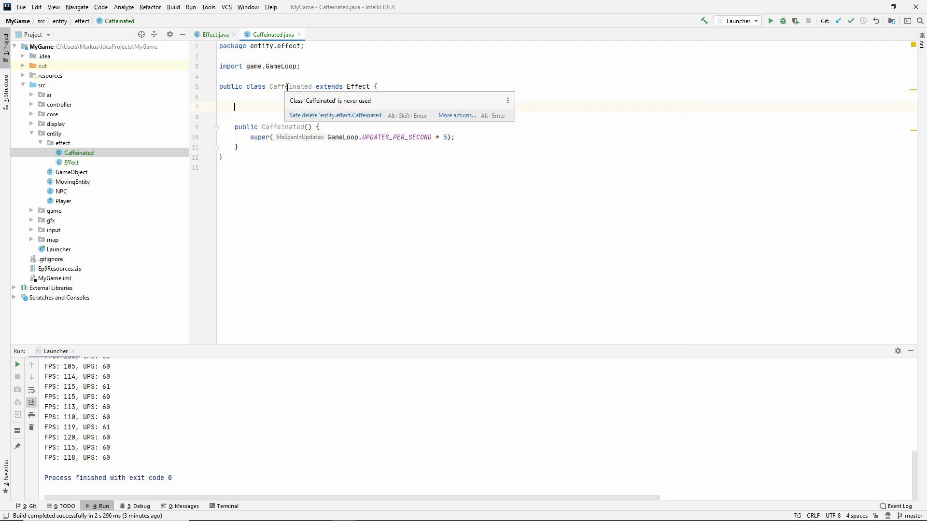
{"action": "mouse_move", "coordinate": [259, 108]}
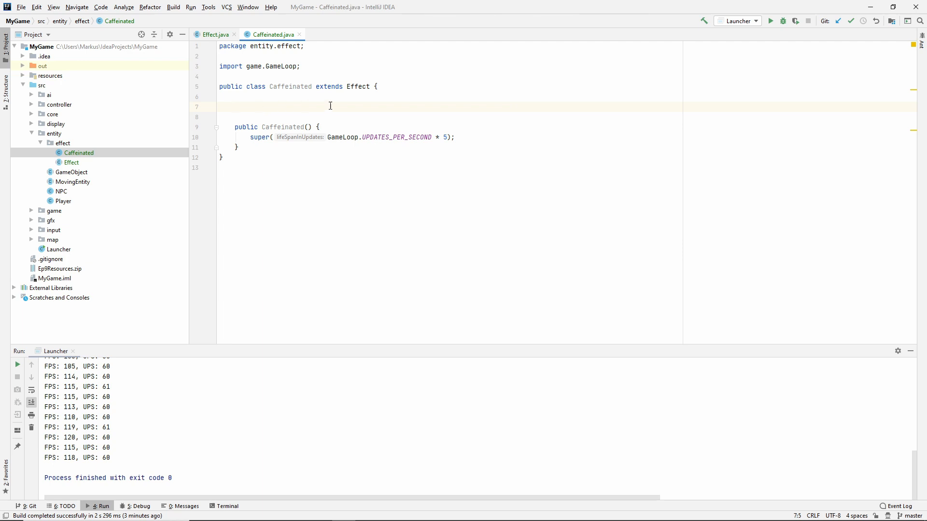
{"action": "mouse_move", "coordinate": [345, 205]}
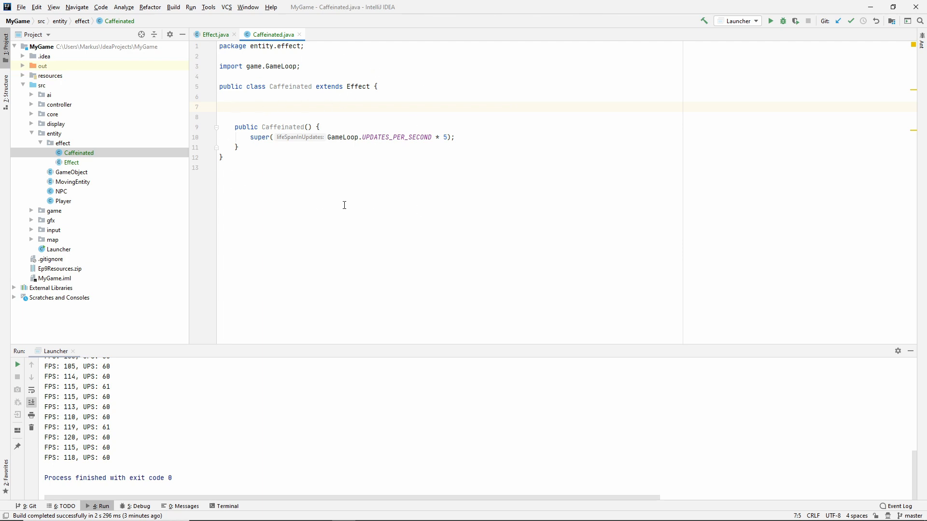
{"action": "mouse_move", "coordinate": [448, 168]}
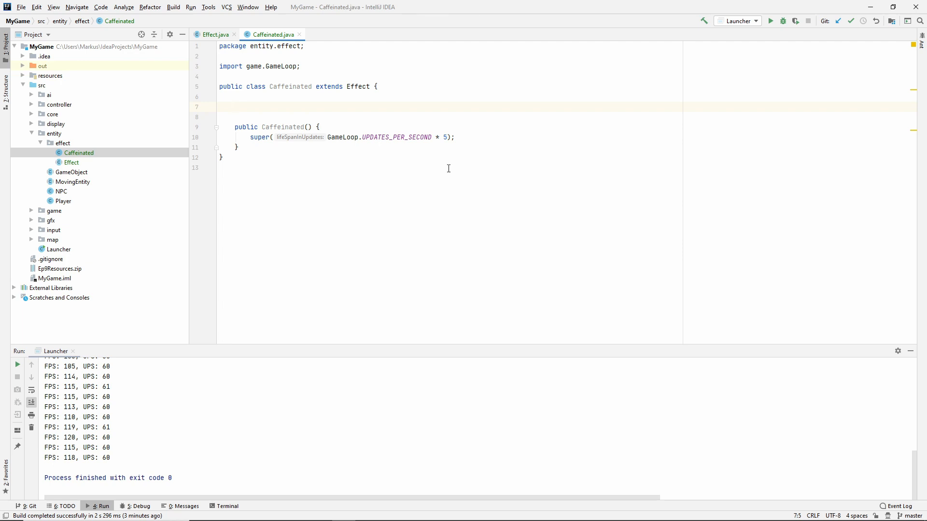
{"action": "type", "text": "private double"}
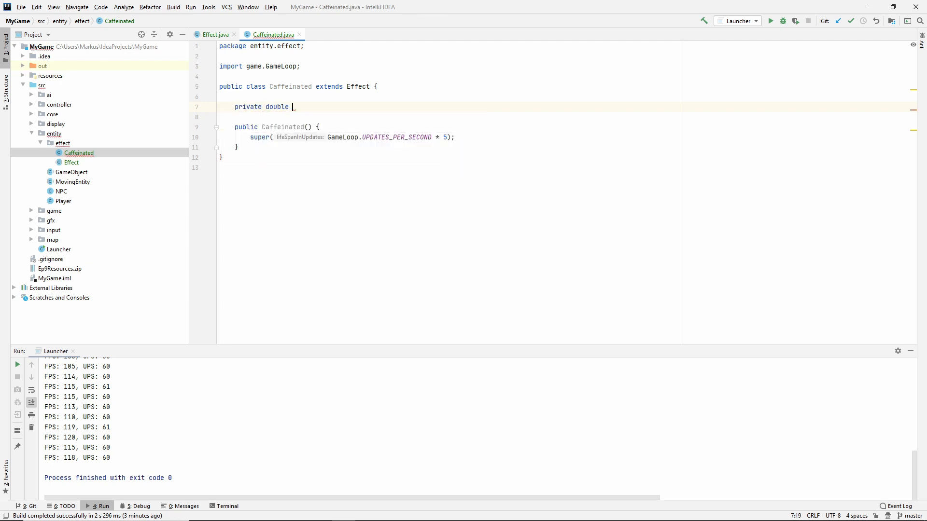
{"action": "type", "text": "speedMu"}
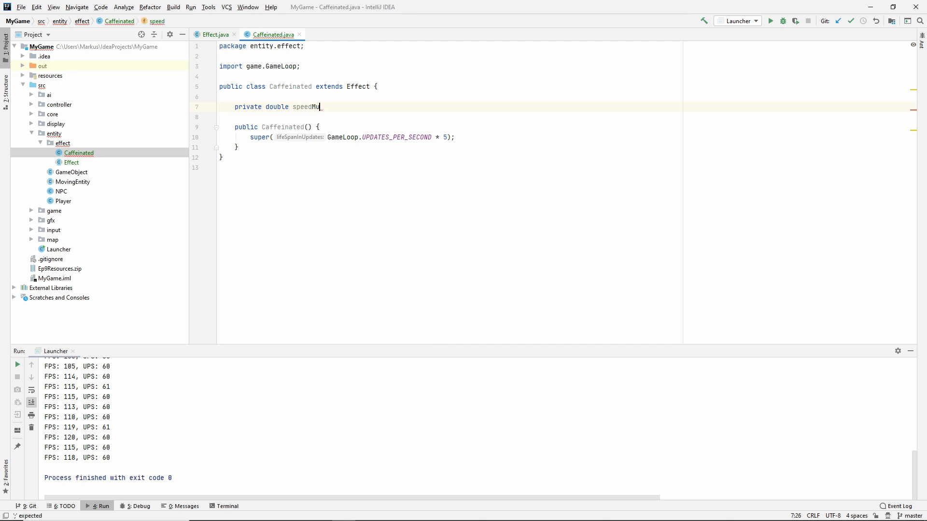
{"action": "type", "text": "ltiplier;"}
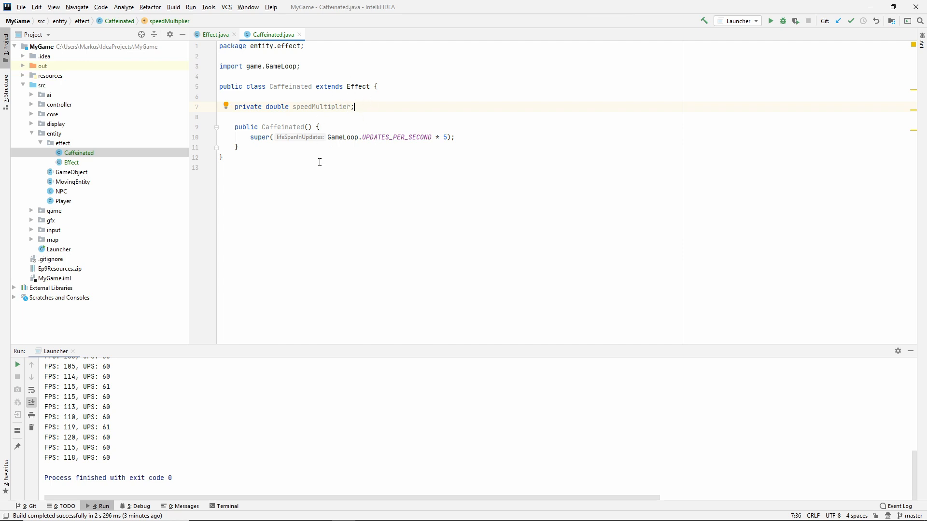
{"action": "type", "text": "speedMultiplier = 2.5;"}
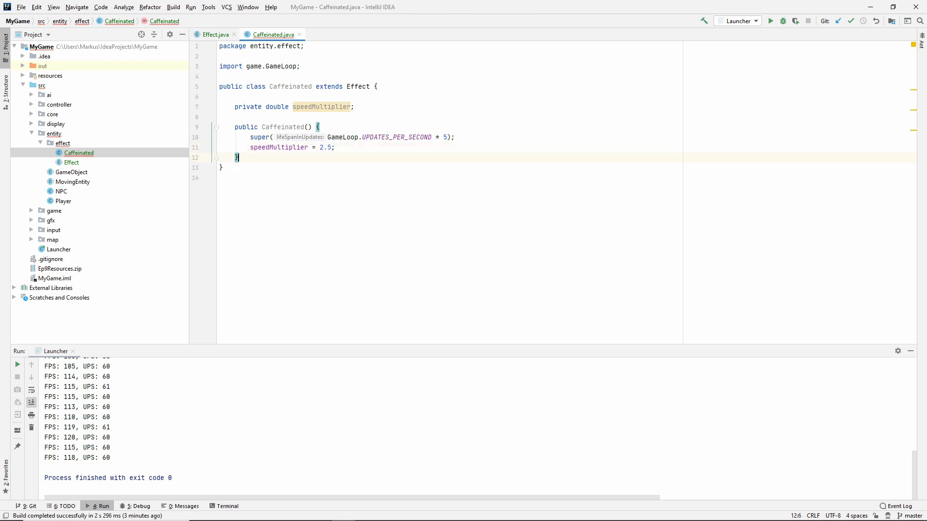
Override update(State state, MovingEntity entity) calling super.update(state, entity)
{"action": "type", "text": "@Override"}
{"action": "type", "text": "public void upda"}
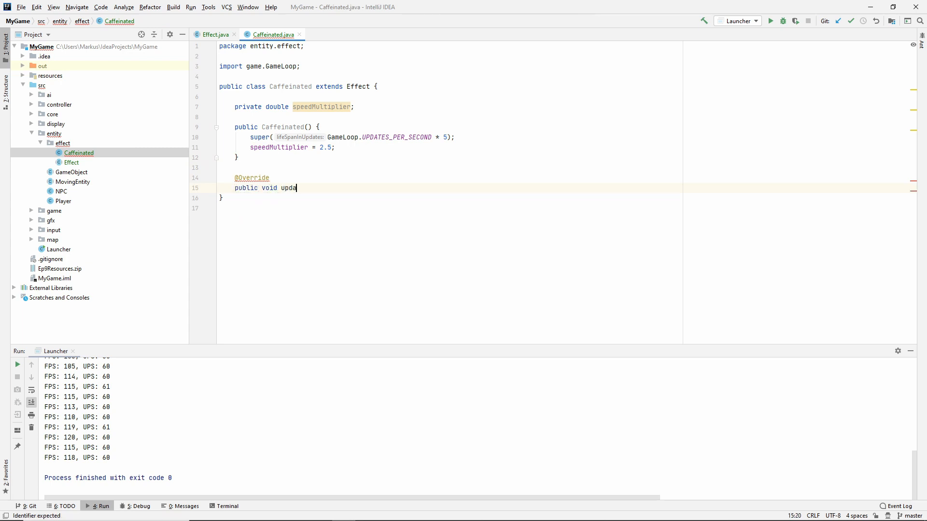
{"action": "type", "text": "te(State state,"}
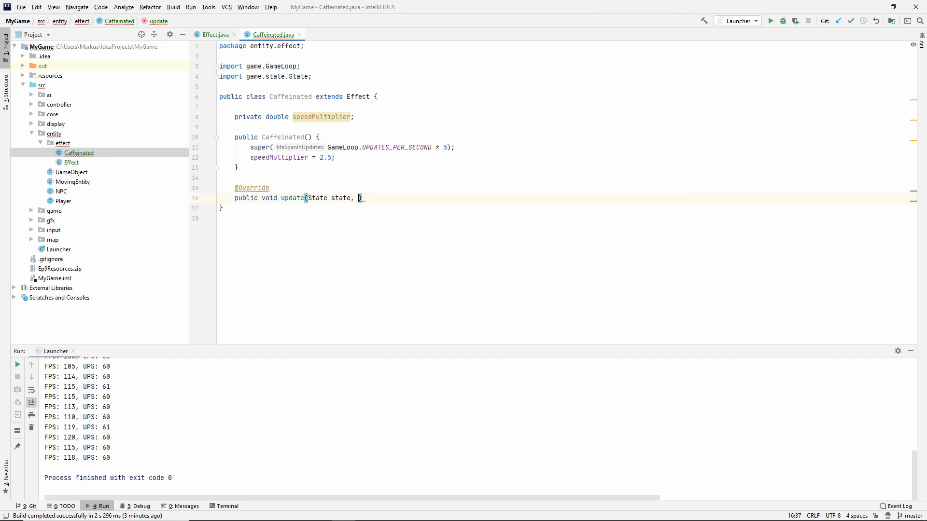
{"action": "type", "text": "MovingEntity entity"}
{"action": "type", "text": "super.update(st);"}
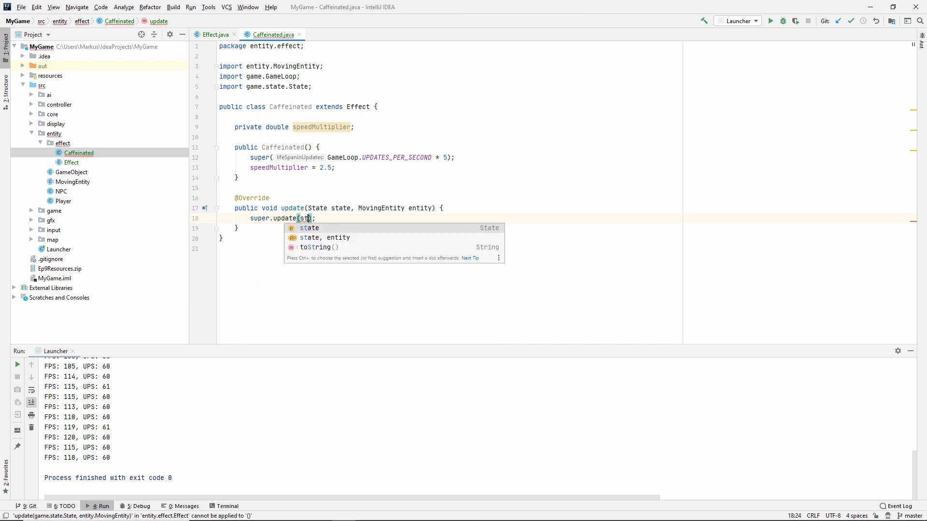
{"action": "left_click", "coordinate": [322, 237]}
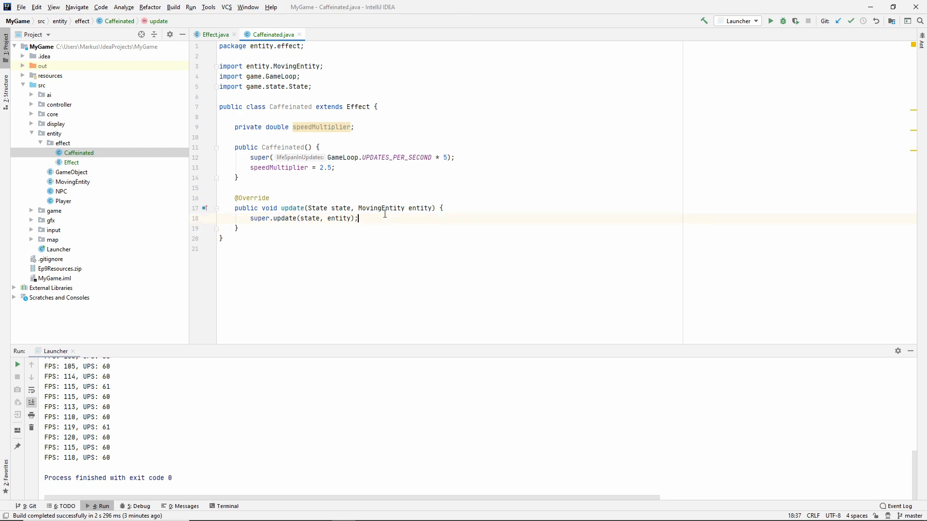
Call entity.multiplySpeed(speedMultiplier) after the parent update
{"action": "key", "text": "enter"}
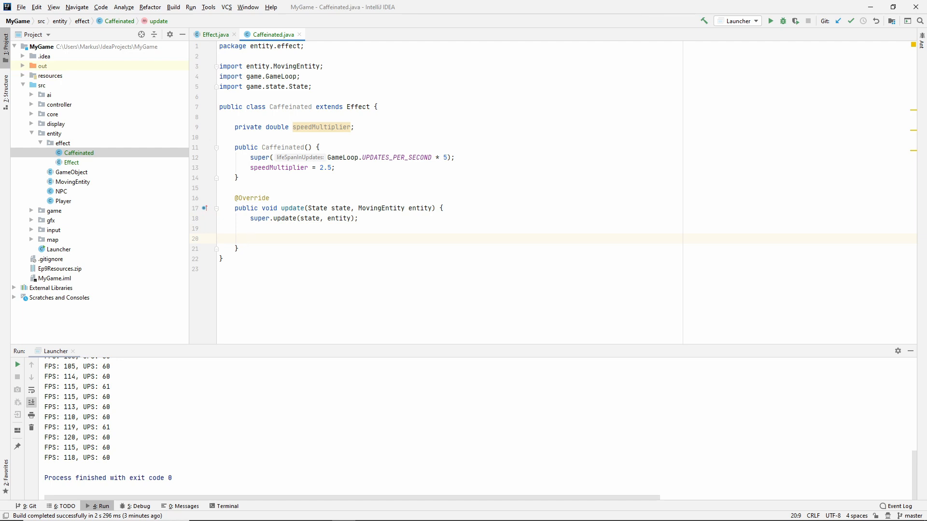
{"action": "type", "text": "entity."}
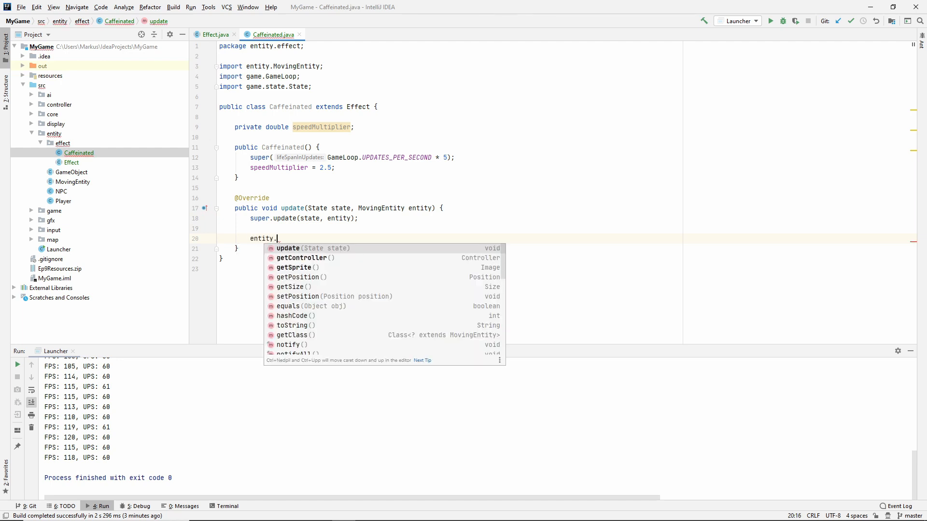
{"action": "type", "text": "multiplySpeed("}
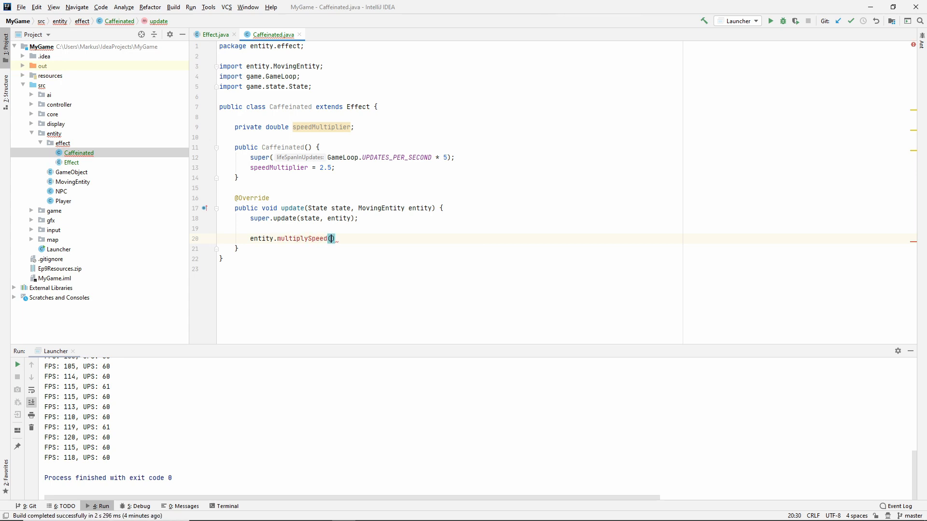
{"action": "type", "text": "speedMultiplier"}
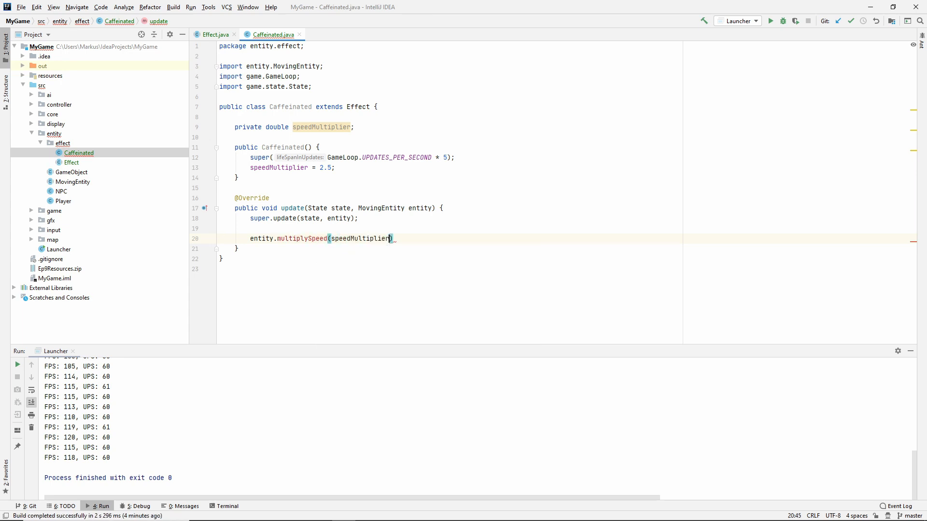
{"action": "type", "text": ";"}
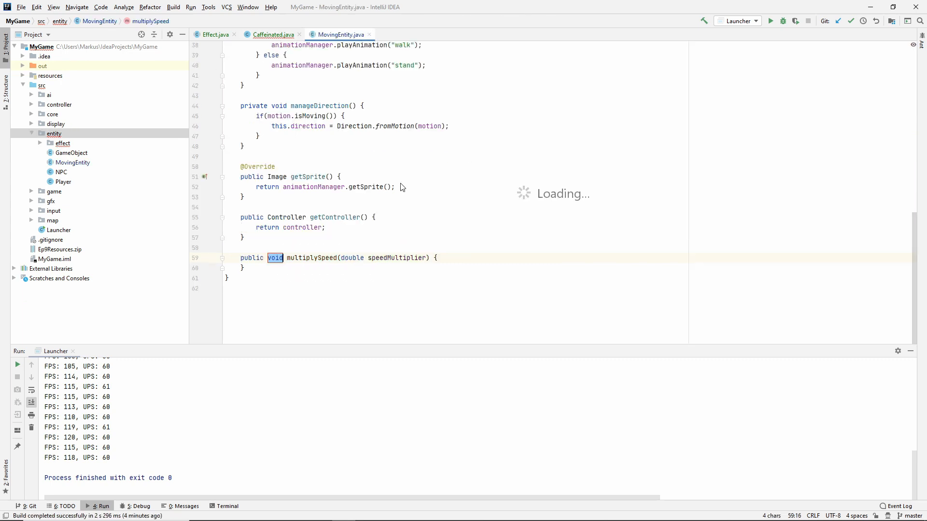
Create multiplySpeed(multiplier) in MovingEntity whose body calls motion.multiply(multiplier)
{"action": "type", "text": "speedMultiplier"}
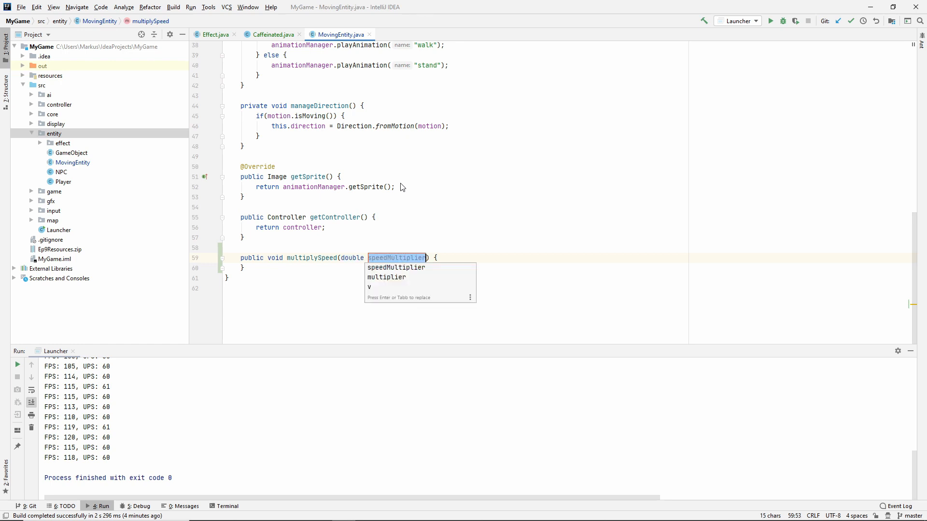
{"action": "left_click", "coordinate": [387, 278]}
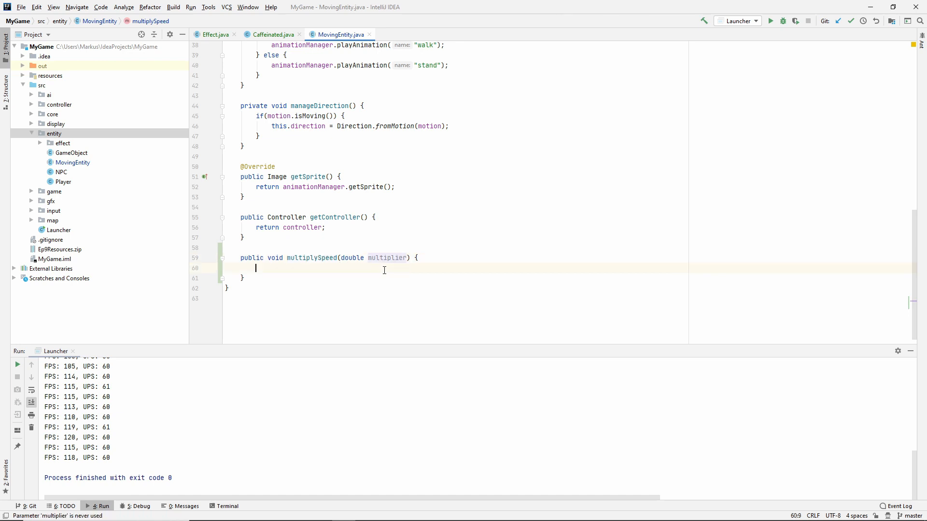
{"action": "type", "text": "motion.multiply"}
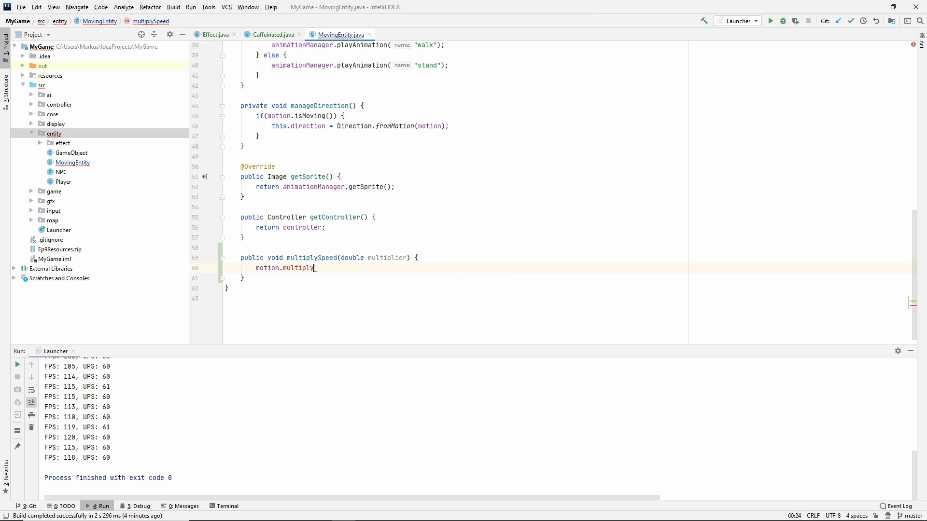
{"action": "type", "text": "(milti"}
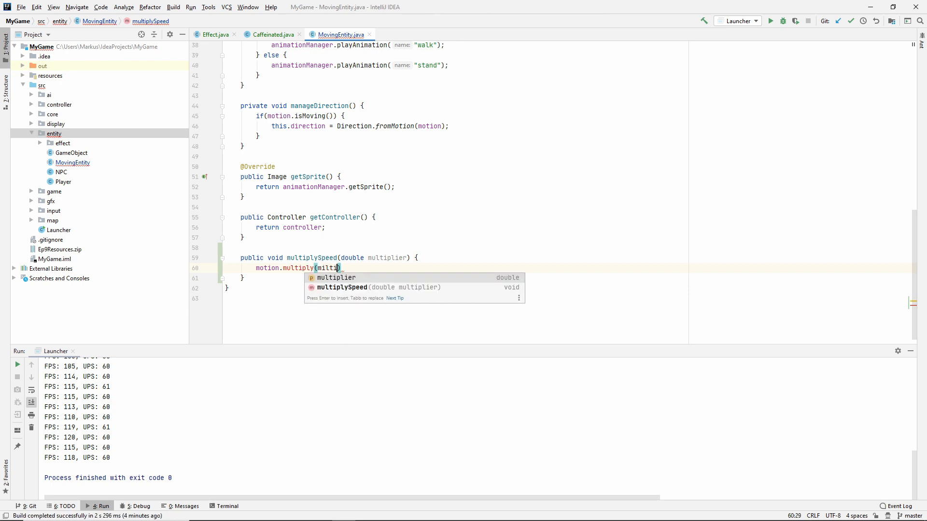
{"action": "key", "text": "enter"}
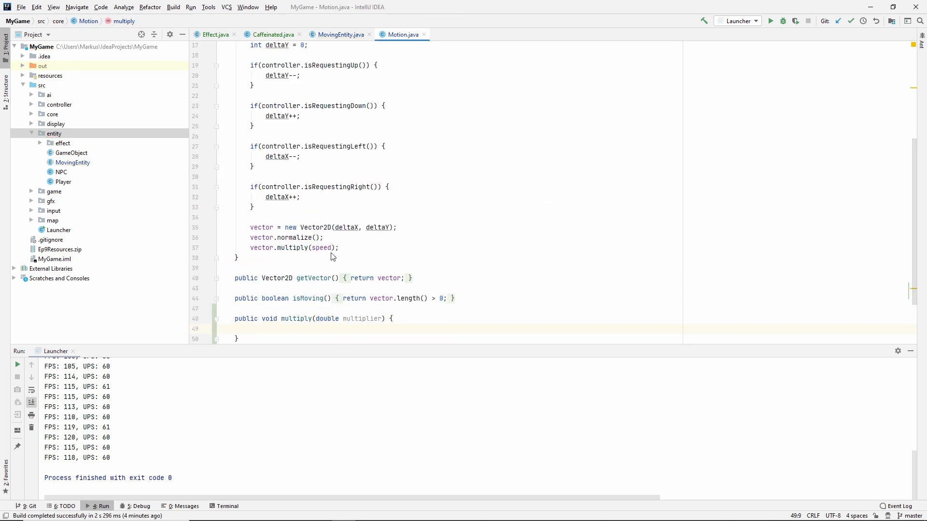
Fill Motion's multiply with vector.multiply(multiplier) and return to the Caffeinated class
{"action": "type", "text": "vector.multiply(m);"}
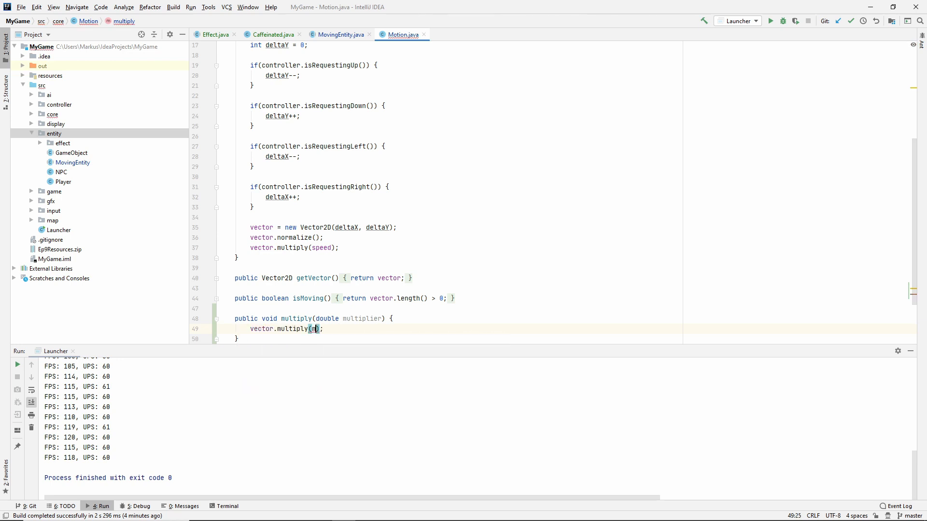
{"action": "type", "text": "ultiplier"}
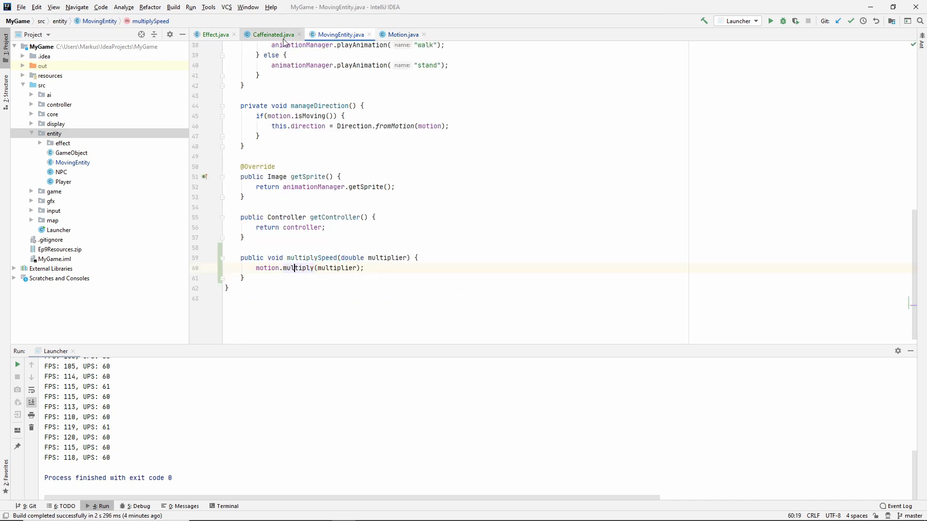
{"action": "mouse_move", "coordinate": [282, 41]}
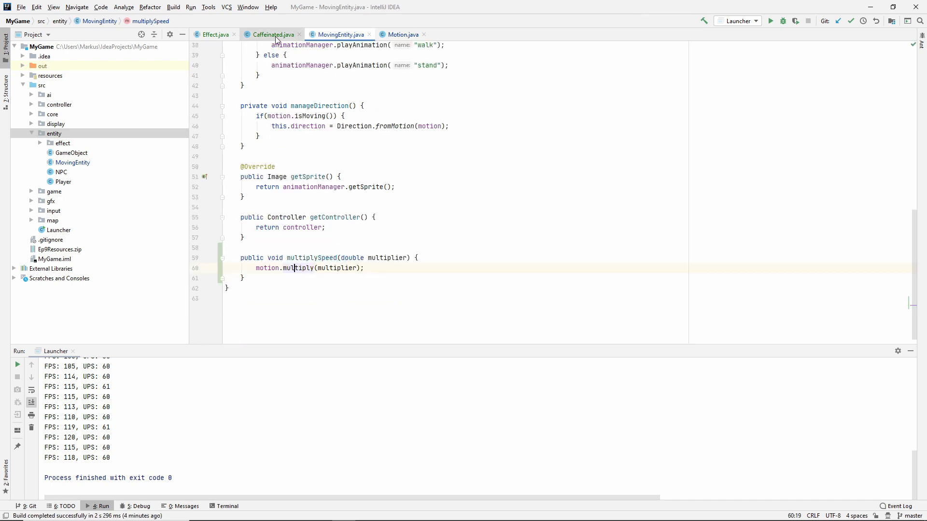
{"action": "left_click", "coordinate": [272, 34]}
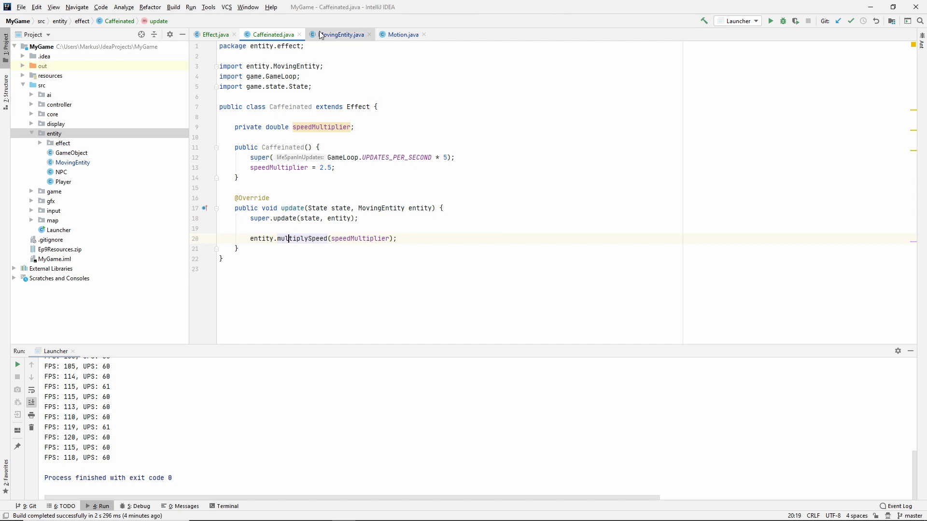
Declare a protected List<Effect> effects field in MovingEntity
{"action": "left_click", "coordinate": [340, 34]}
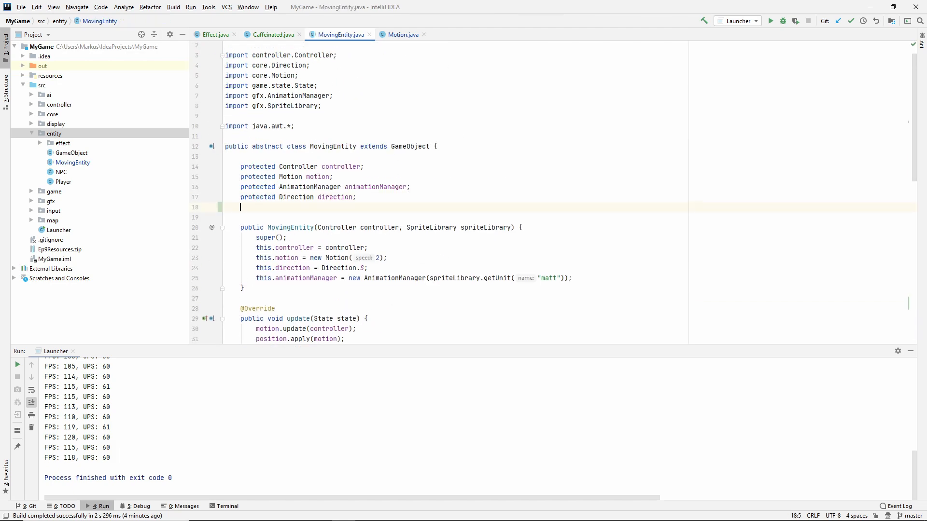
{"action": "type", "text": "protected List<>"}
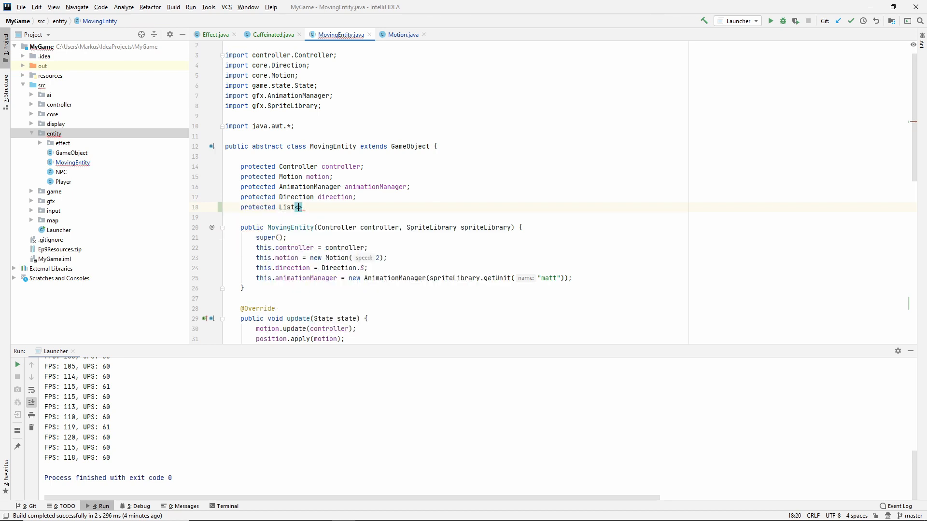
{"action": "type", "text": "Effect"}
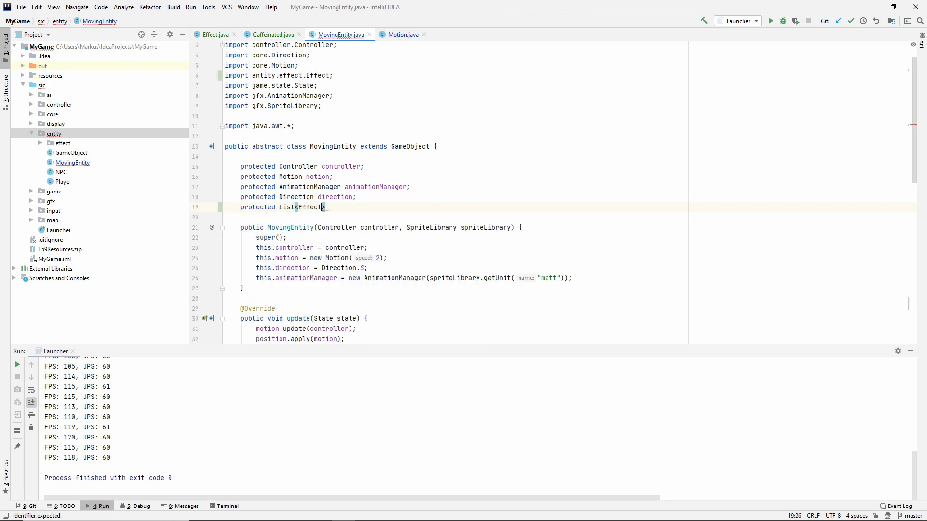
{"action": "type", "text": "effec"}
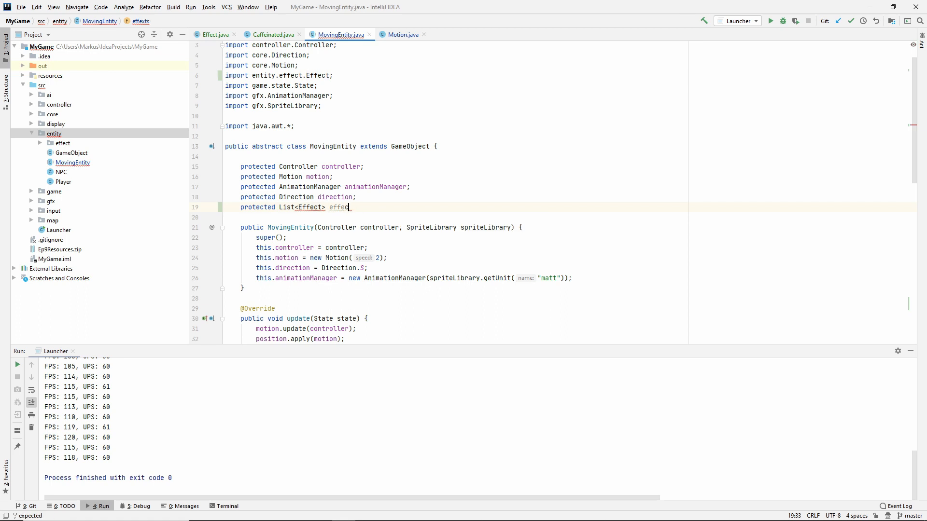
{"action": "type", "text": "ts;"}
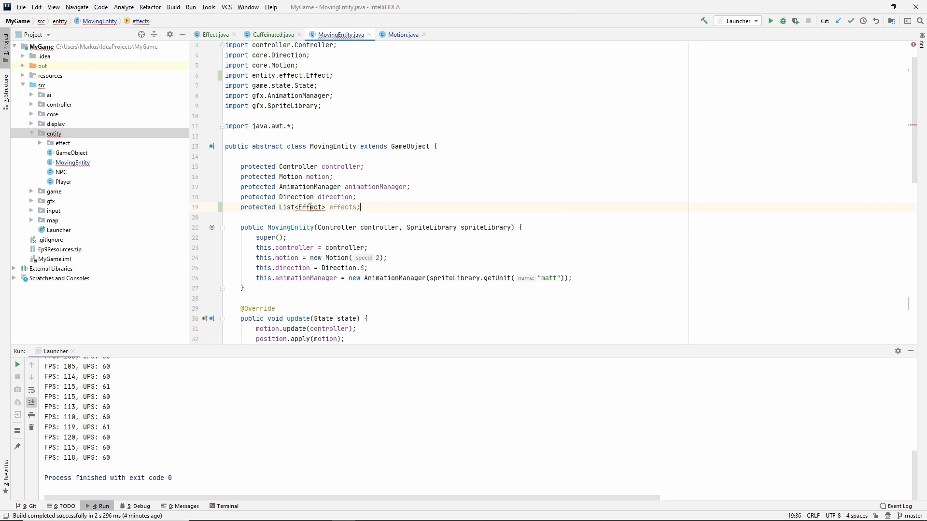
{"action": "mouse_move", "coordinate": [309, 207]}
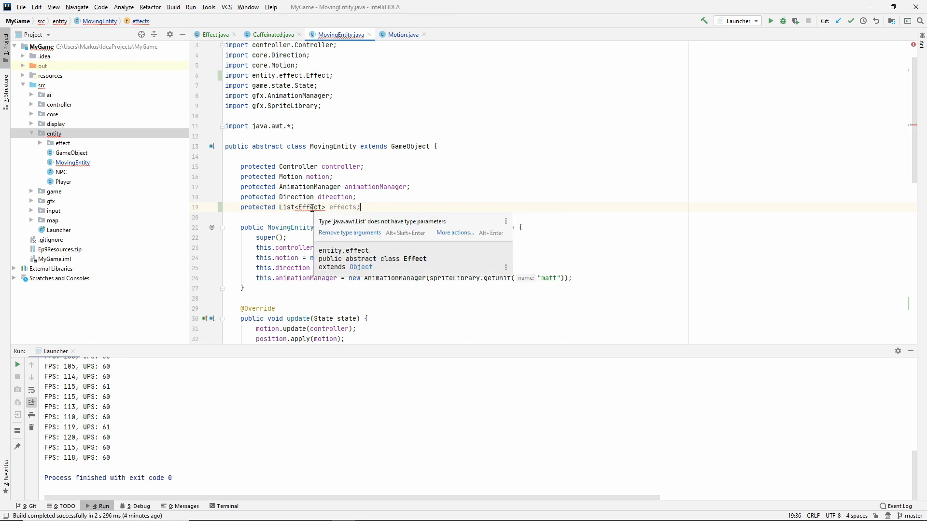
Resolve the List type error on the field by importing java.util.List
{"action": "double_click", "coordinate": [286, 207]}
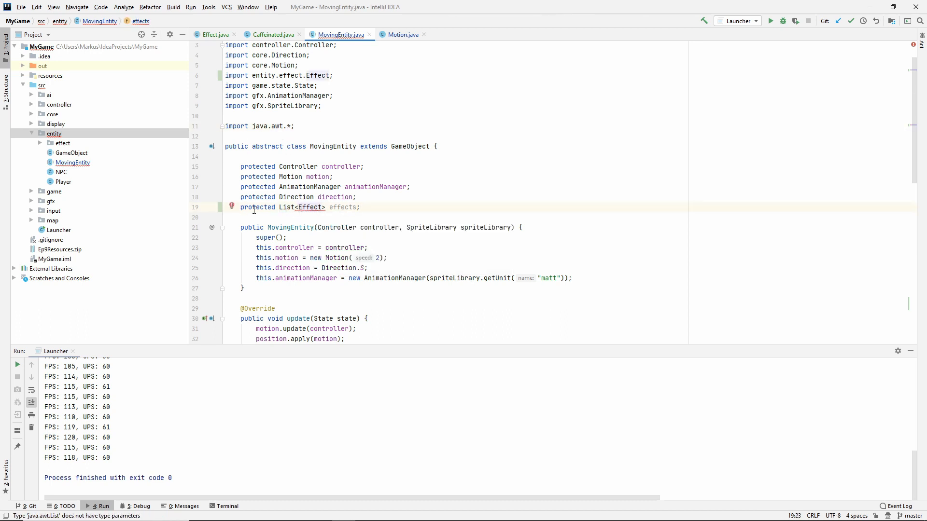
{"action": "left_click", "coordinate": [232, 207]}
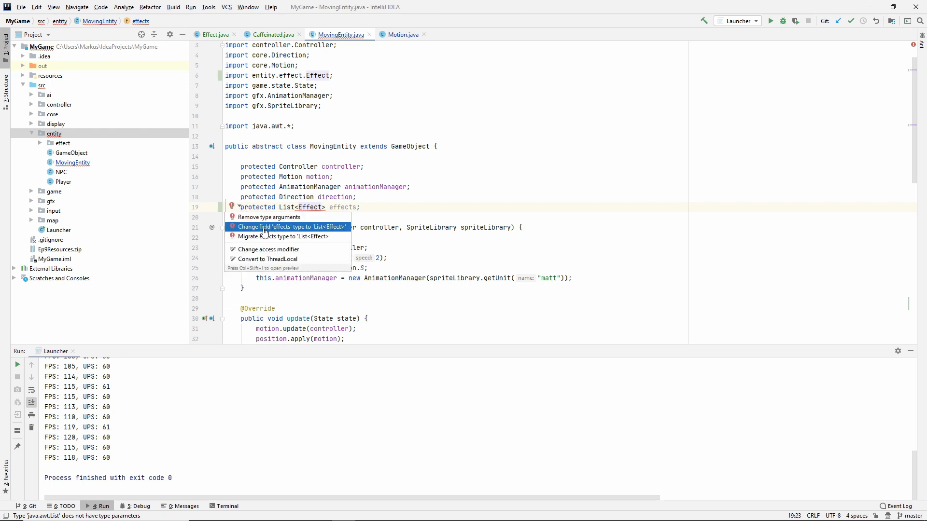
{"action": "key", "text": "Escape"}
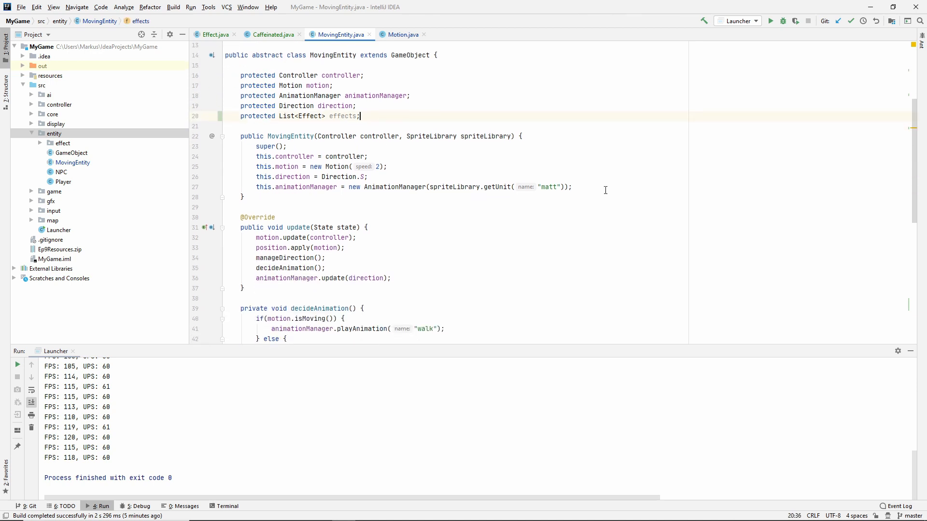
Initialise effects = new ArrayList<>() in the constructor and reorder update() so position.apply(motion) runs last
{"action": "type", "text": "effects = new ArrayList<>();"}
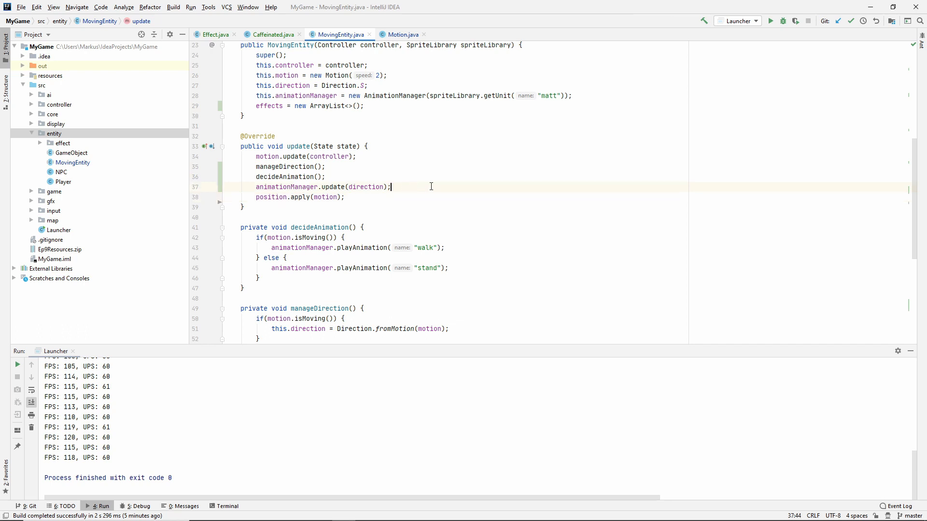
{"action": "mouse_move", "coordinate": [437, 169]}
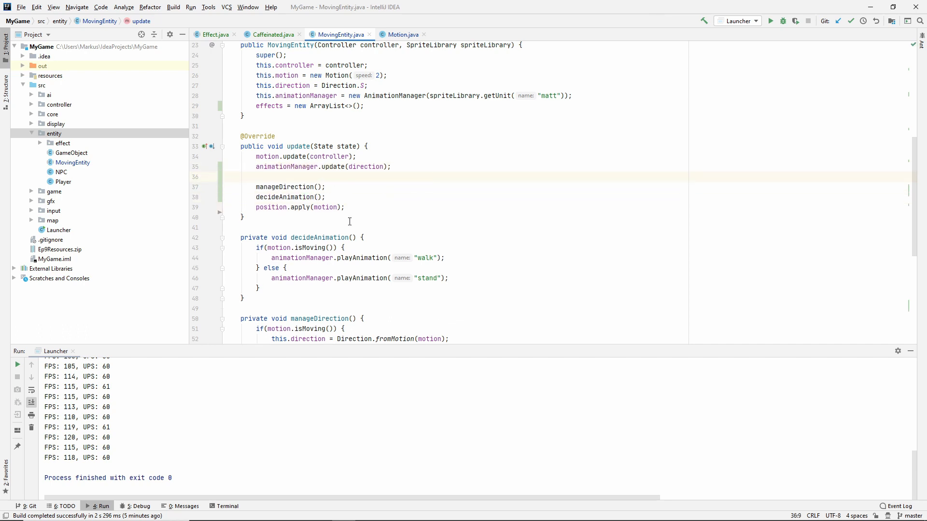
{"action": "key", "text": "Backspace"}
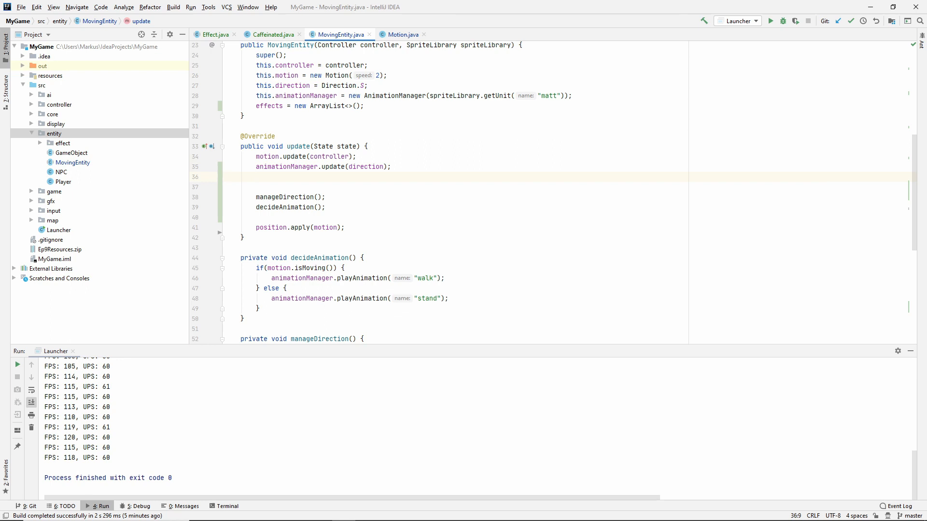
Add effects.forEach(effect -> effect.update(state, this)); right after animationManager.update in update()
{"action": "type", "text": "effects.forEach(effect ->"}
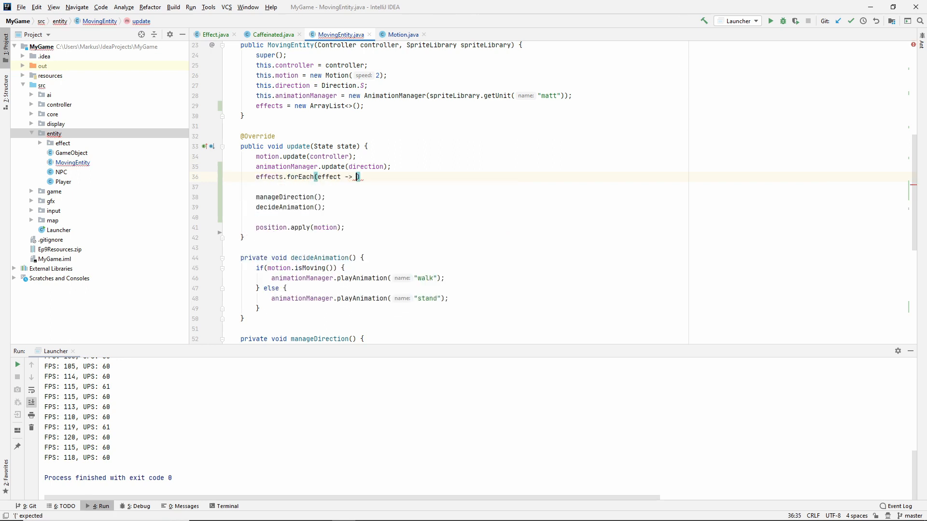
{"action": "type", "text": "effect.update()"}
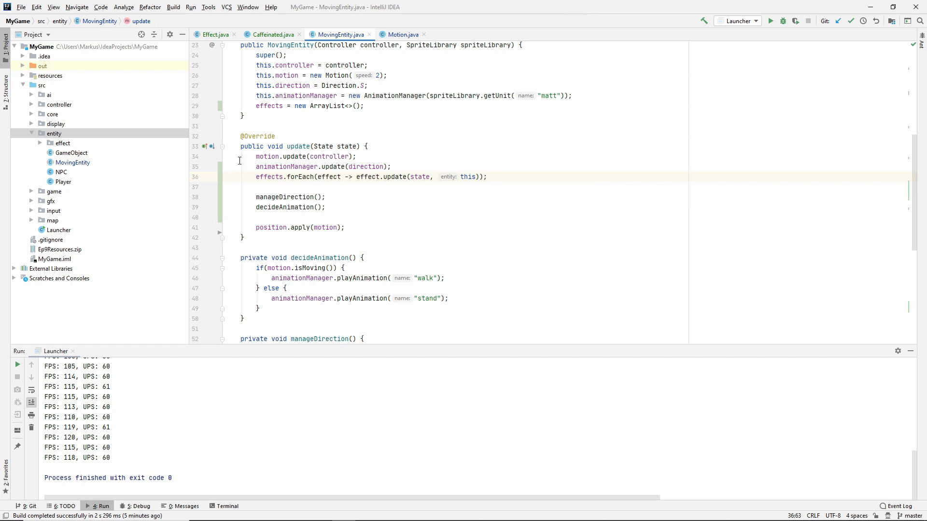
{"action": "left_click", "coordinate": [486, 176]}
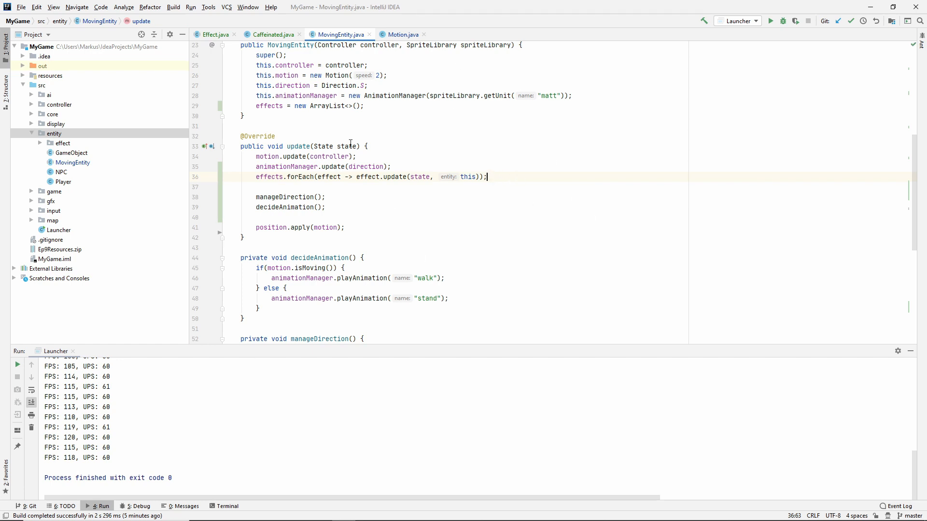
{"action": "left_click", "coordinate": [358, 177]}
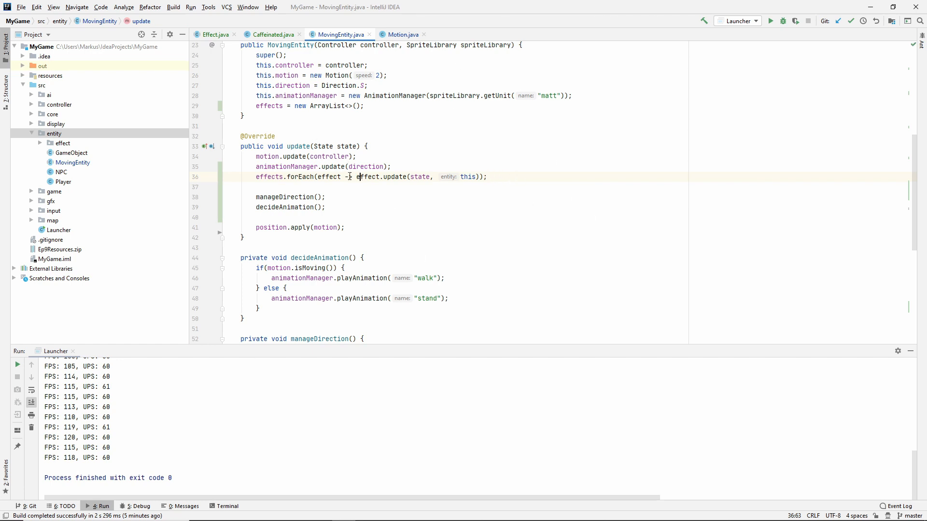
{"action": "left_click", "coordinate": [271, 156]}
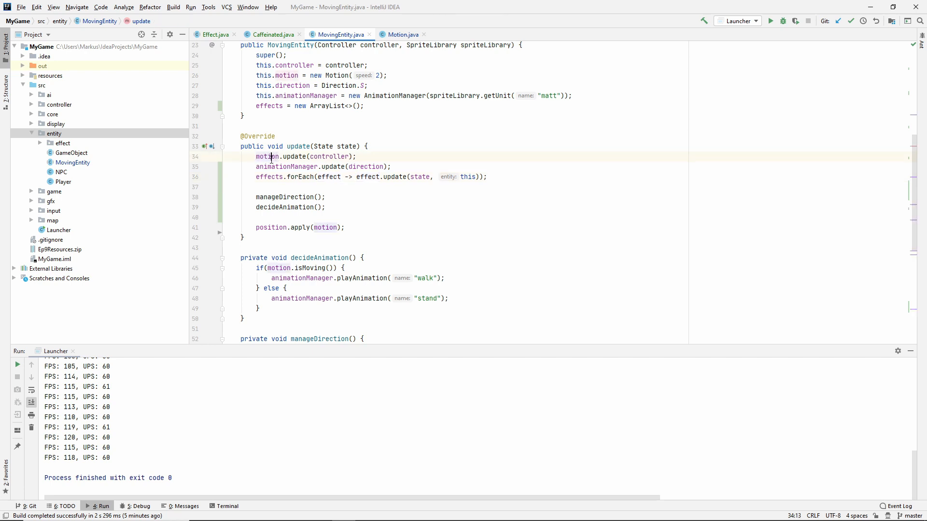
{"action": "double_click", "coordinate": [330, 155]}
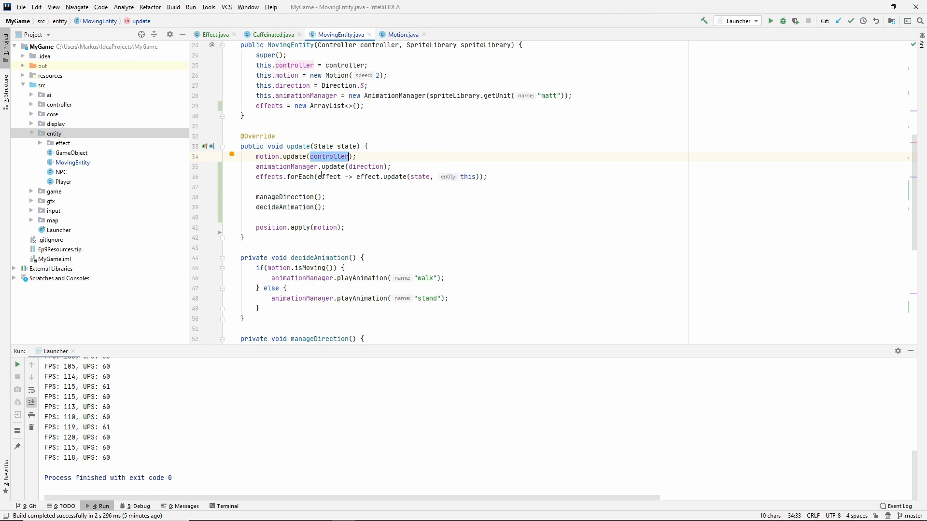
{"action": "left_click", "coordinate": [271, 227]}
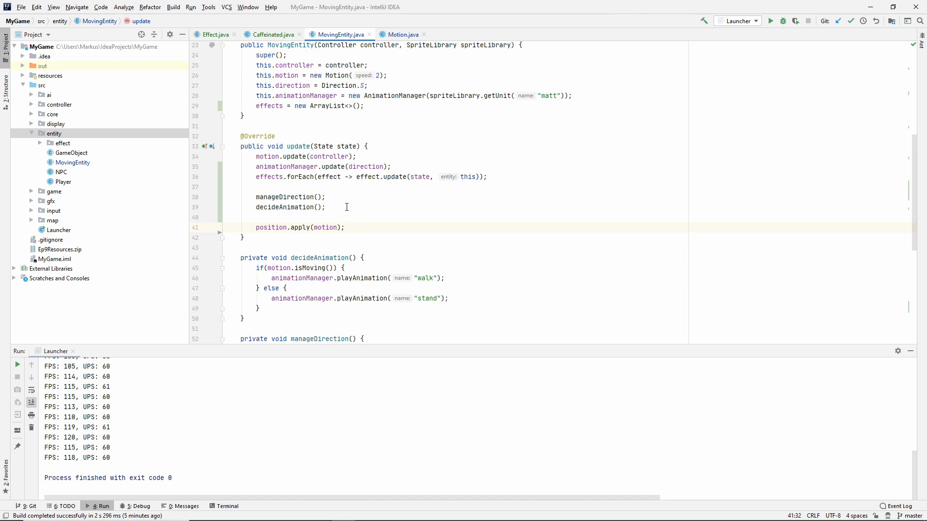
In Player's constructor add effects.add(new Caffeinated()); after super(...), importing Caffeinated
{"action": "scroll", "scroll_direction": "down", "scroll_amount": 3}
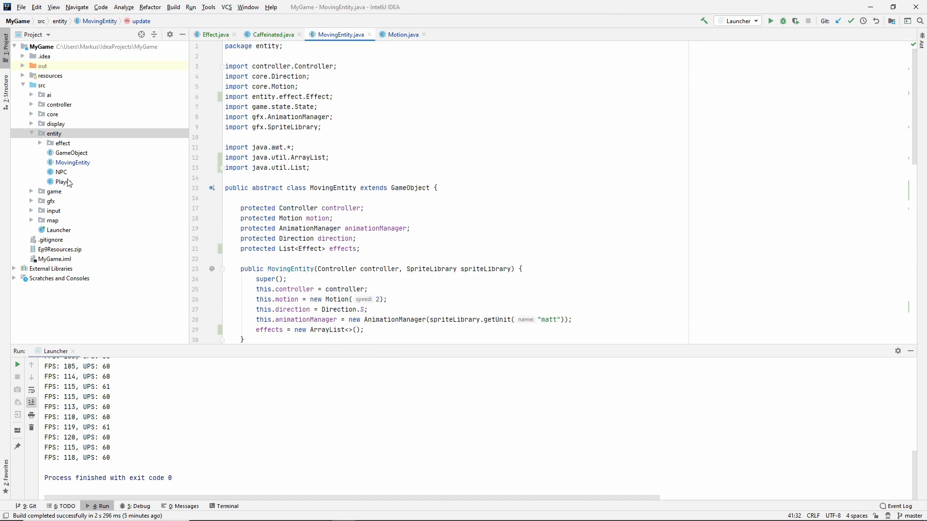
{"action": "double_click", "coordinate": [63, 182]}
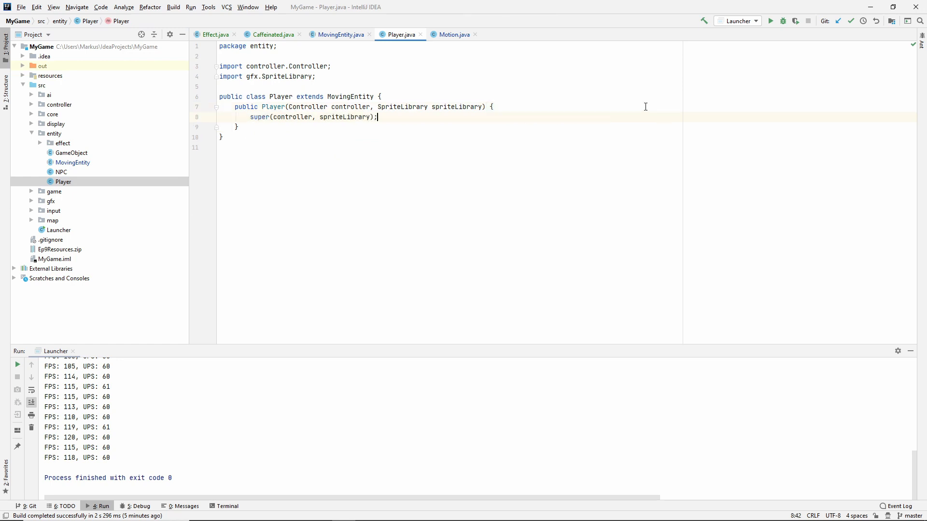
{"action": "type", "text": "effects.add(new Caffeinated());"}
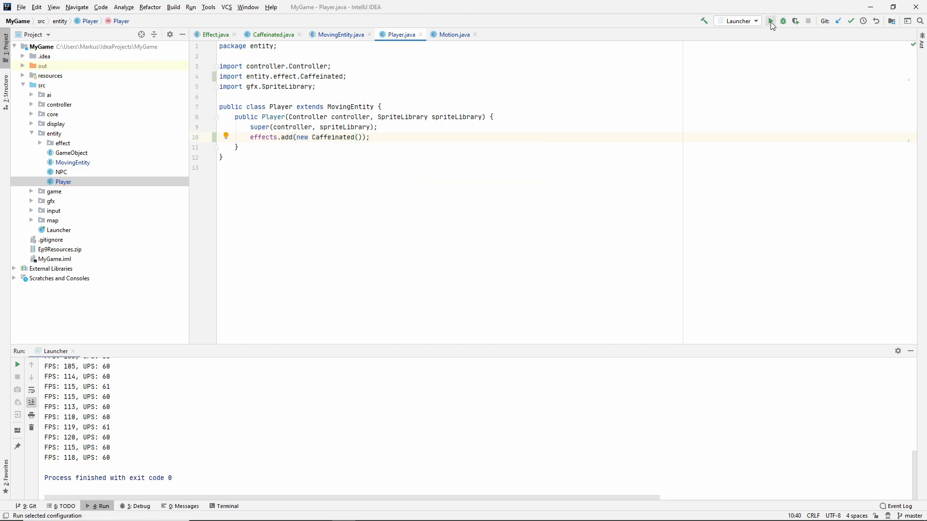
Run the Launcher configuration to test the player starting Caffeinated
{"action": "left_click", "coordinate": [771, 21]}
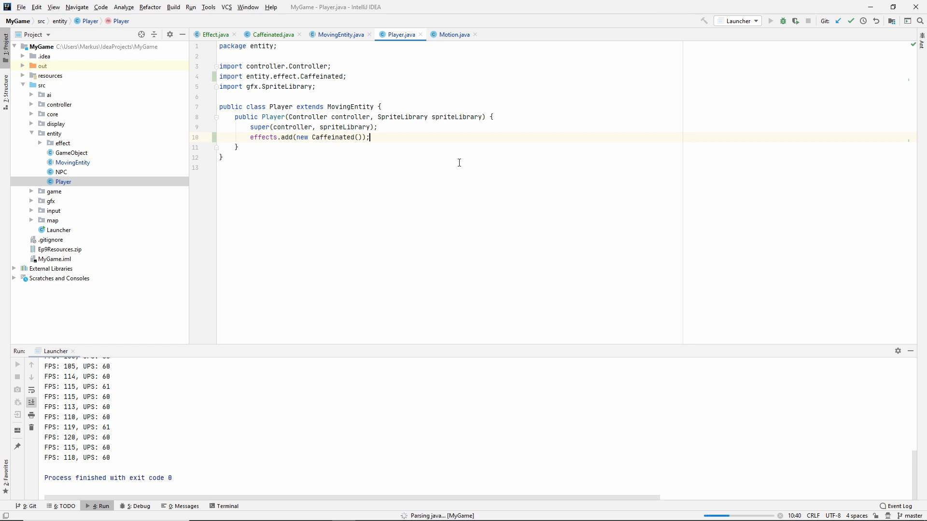
{"action": "left_click", "coordinate": [771, 21]}
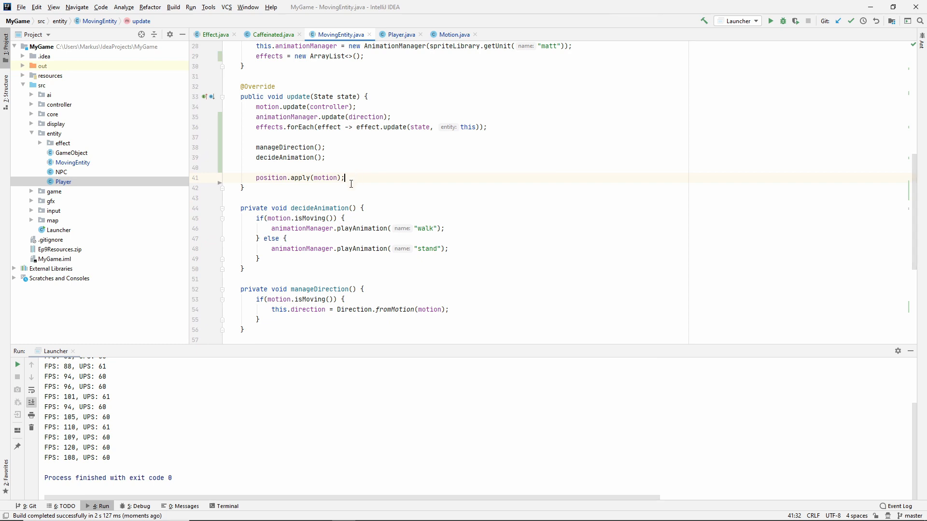
Call cleanup(); at the end of update() and create the empty private void cleanup() stub
{"action": "type", "text": "cleanup();"}
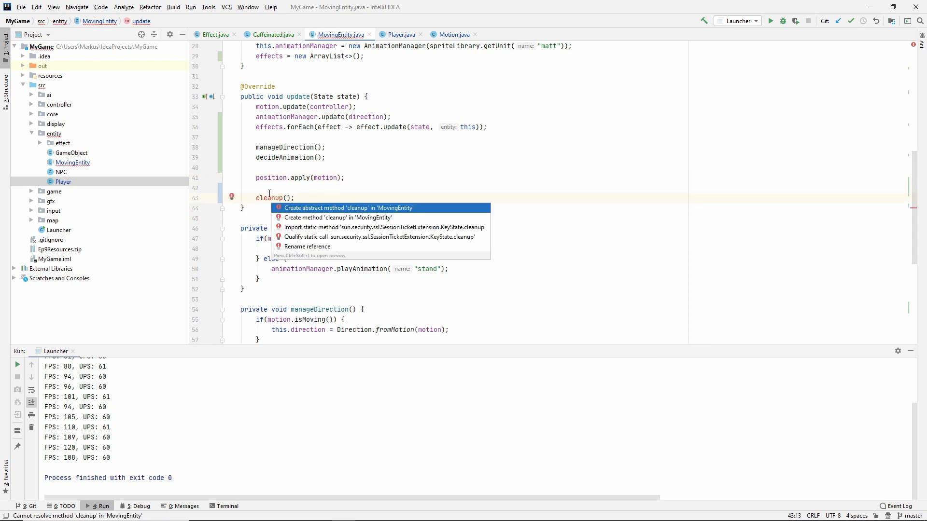
{"action": "left_click", "coordinate": [338, 218]}
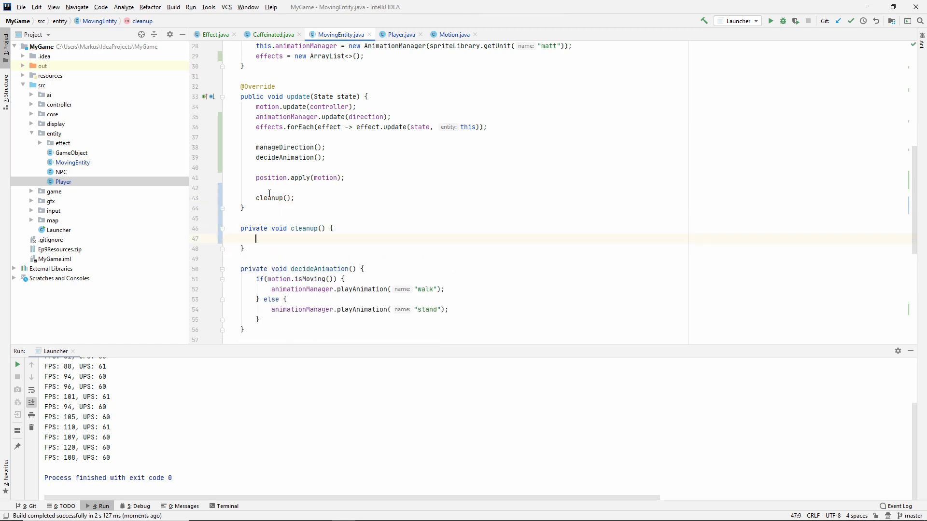
{"action": "mouse_move", "coordinate": [321, 178]}
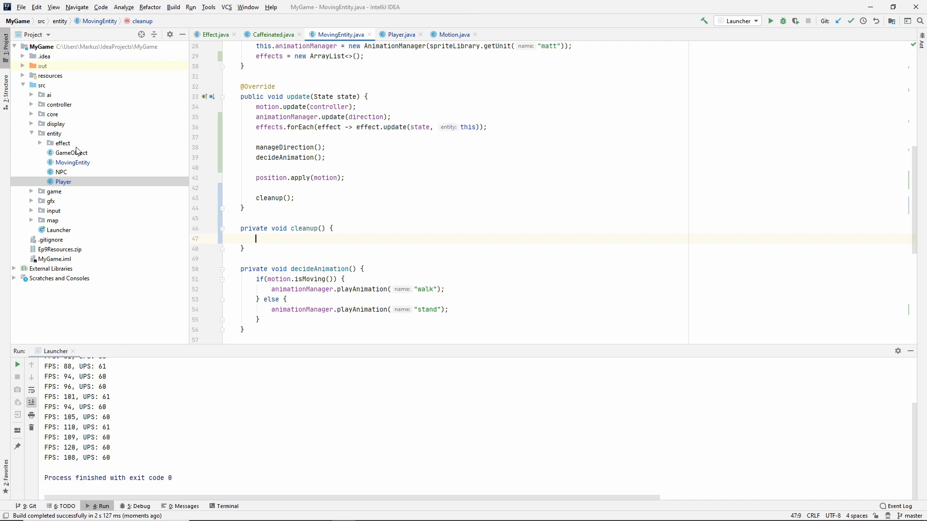
{"action": "mouse_move", "coordinate": [296, 246]}
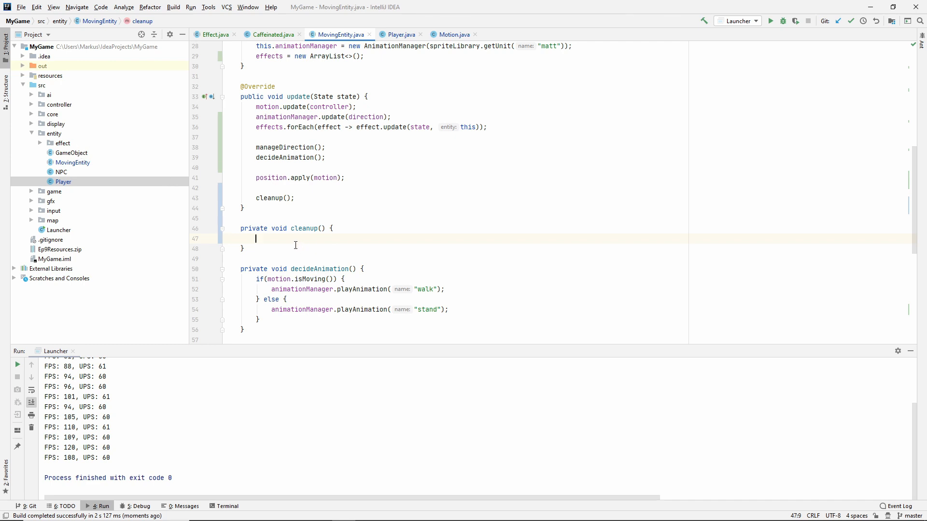
{"action": "mouse_move", "coordinate": [95, 153]}
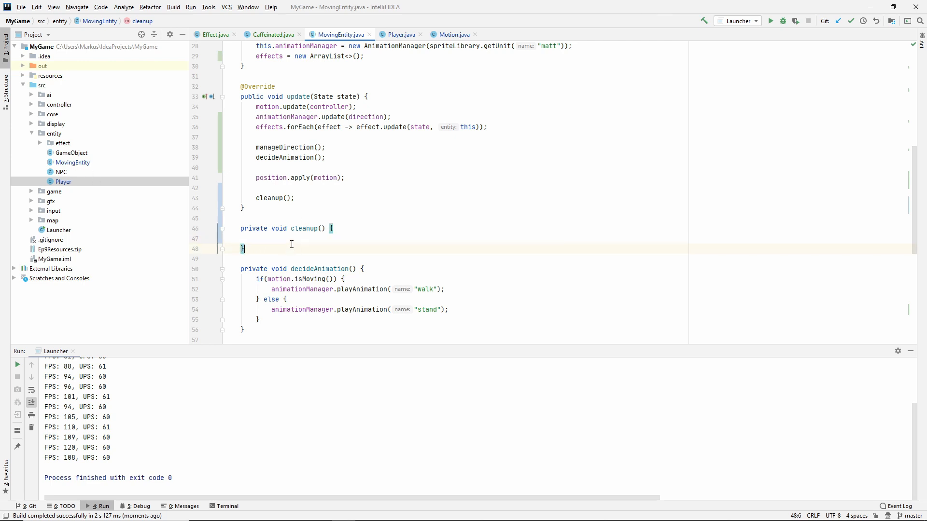
{"action": "left_click", "coordinate": [258, 238]}
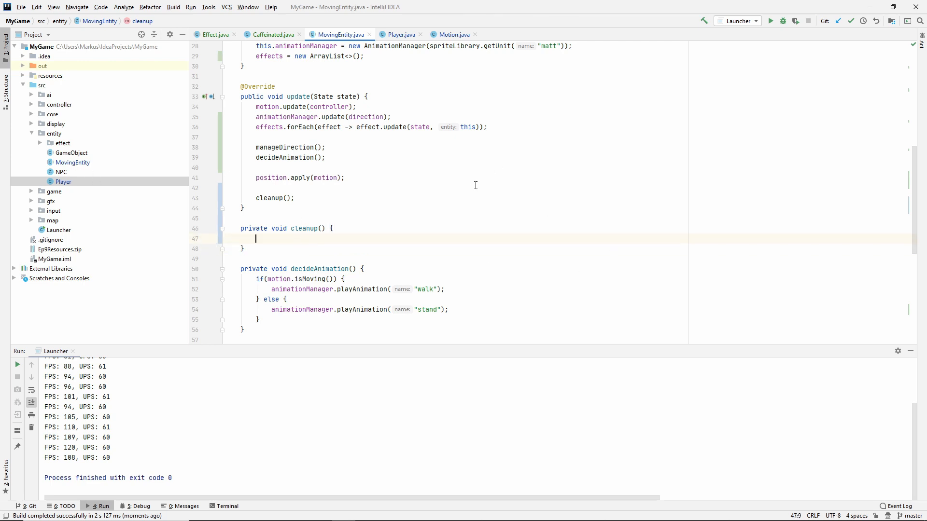
{"action": "mouse_move", "coordinate": [324, 222]}
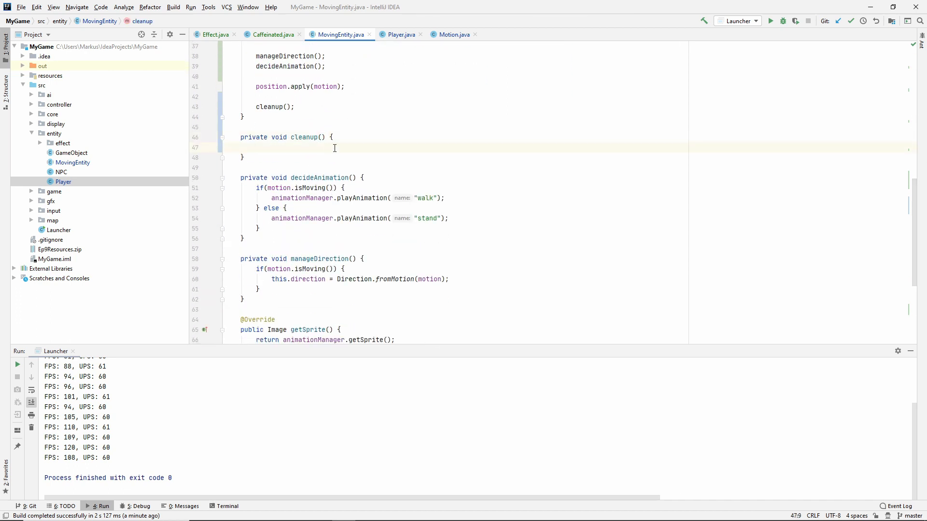
Write List.copyOf(effects).stream().filter(Effect::shouldDelete) in cleanup()
{"action": "type", "text": "L"}
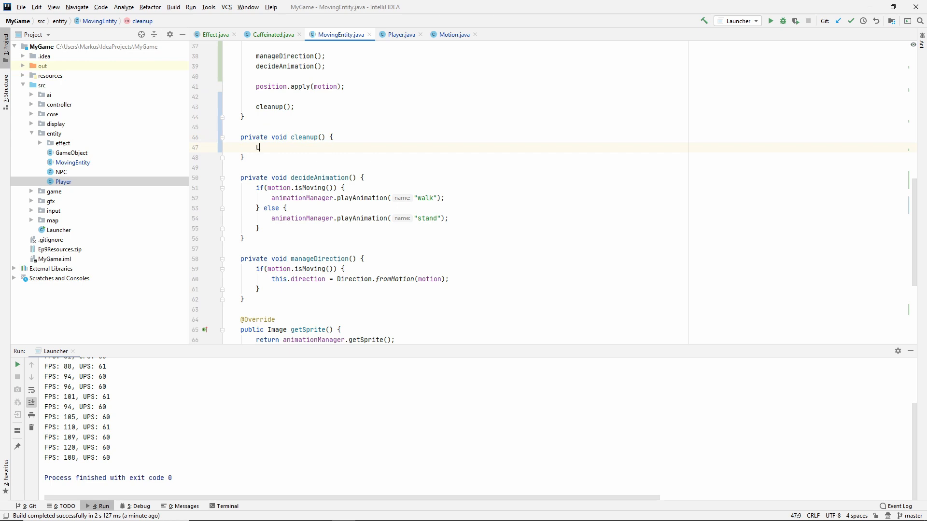
{"action": "type", "text": "ist.copyOf(effects"}
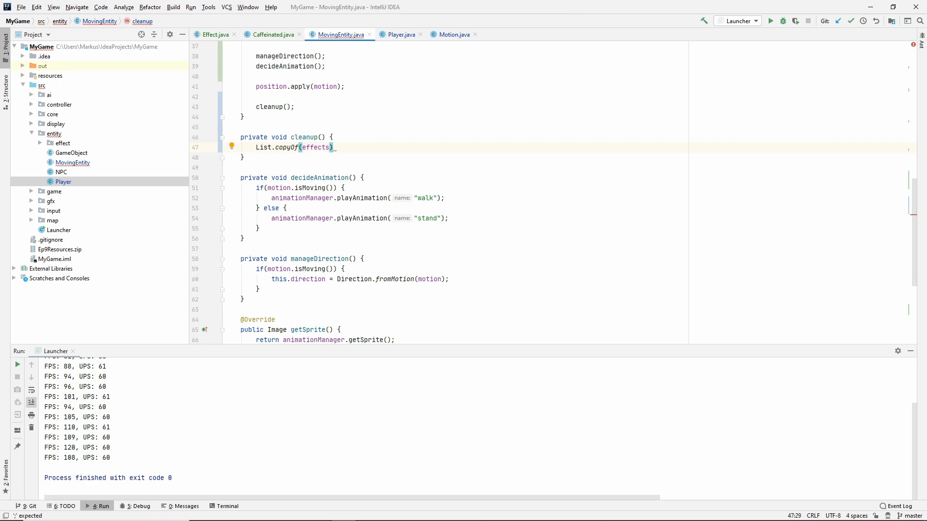
{"action": "type", "text": ".stream()"}
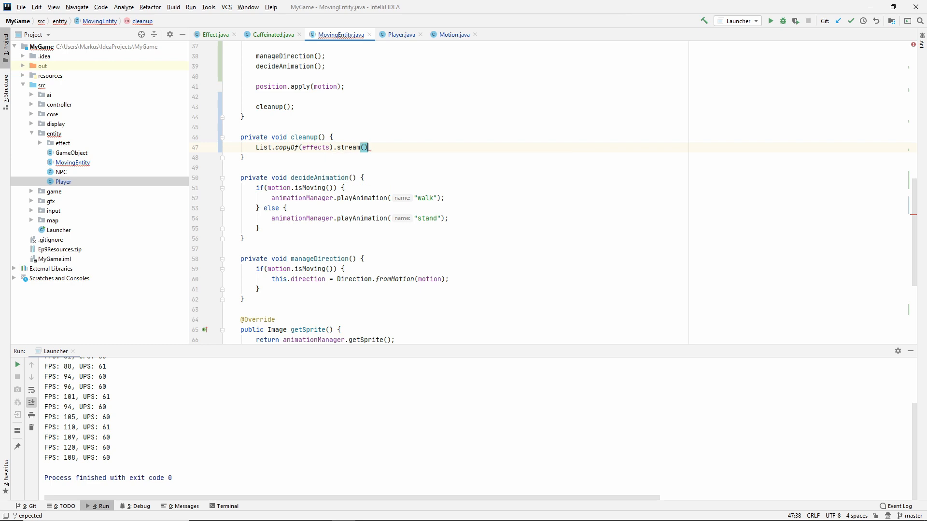
{"action": "type", "text": ".filter("}
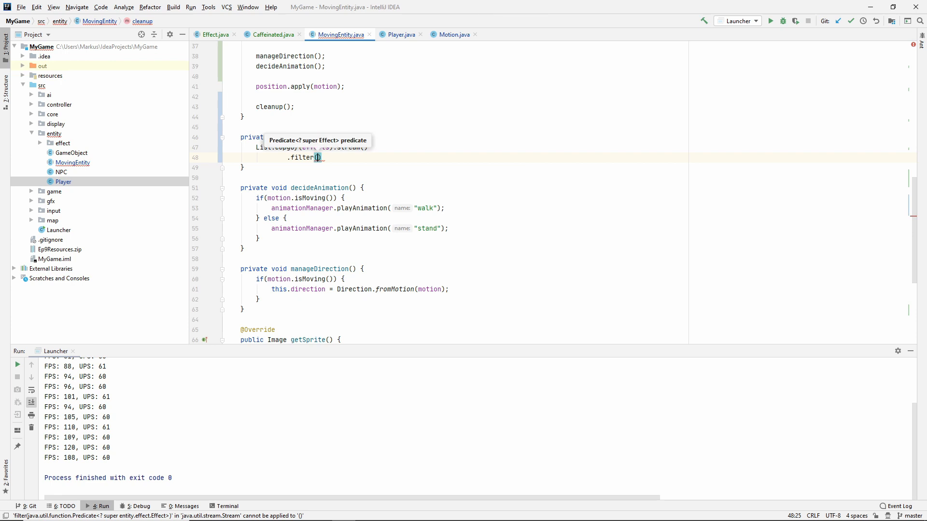
{"action": "type", "text": "Effect"}
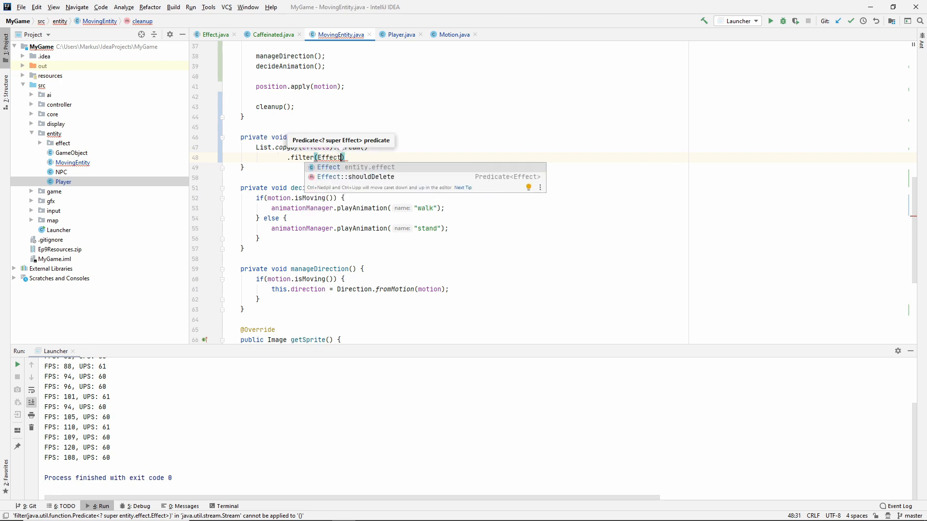
{"action": "left_click", "coordinate": [356, 176]}
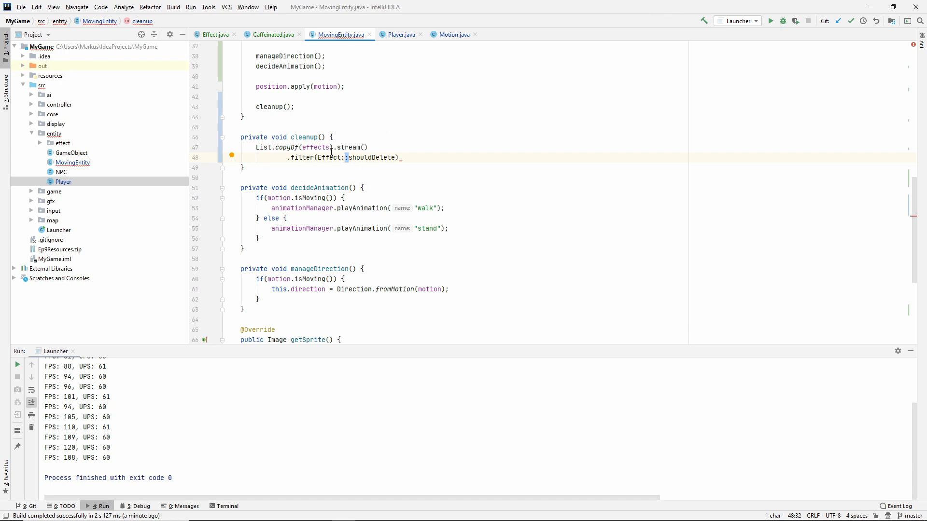
{"action": "double_click", "coordinate": [329, 157]}
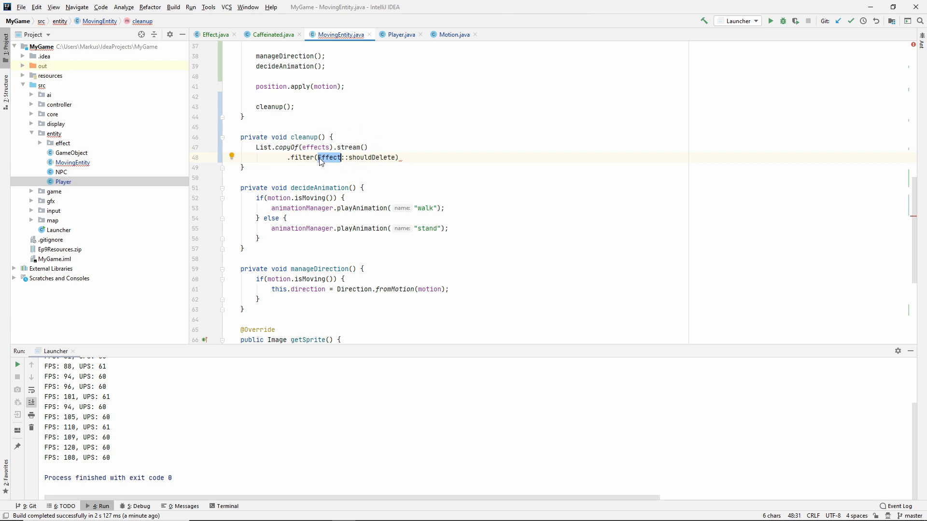
{"action": "mouse_move", "coordinate": [329, 158]}
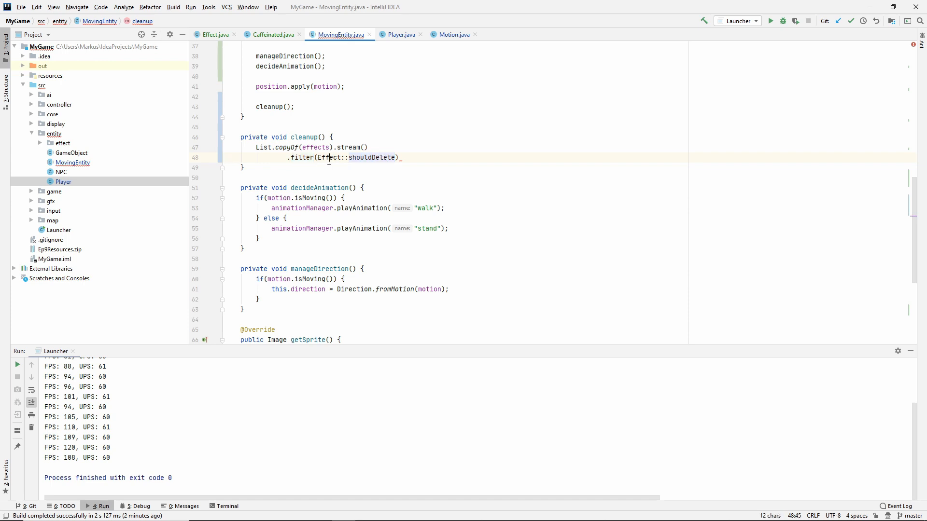
{"action": "double_click", "coordinate": [371, 158]}
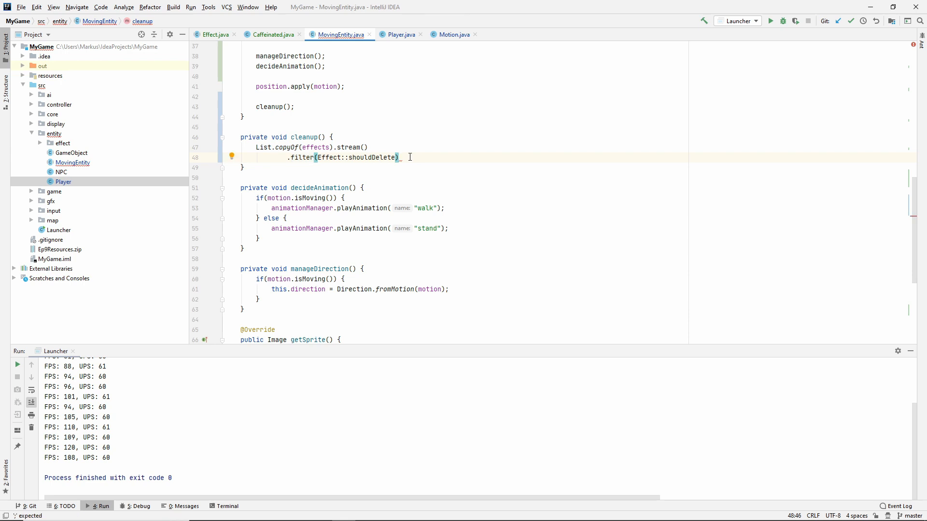
Finish the chain with .forEach(effects::remove); so flagged effects are removed from effects
{"action": "type", "text": ".forEach();"}
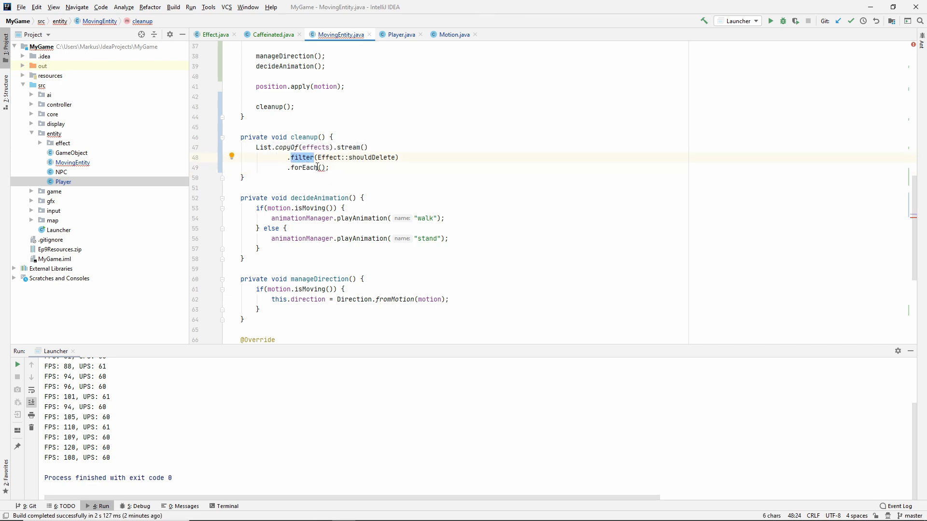
{"action": "left_click", "coordinate": [321, 168]}
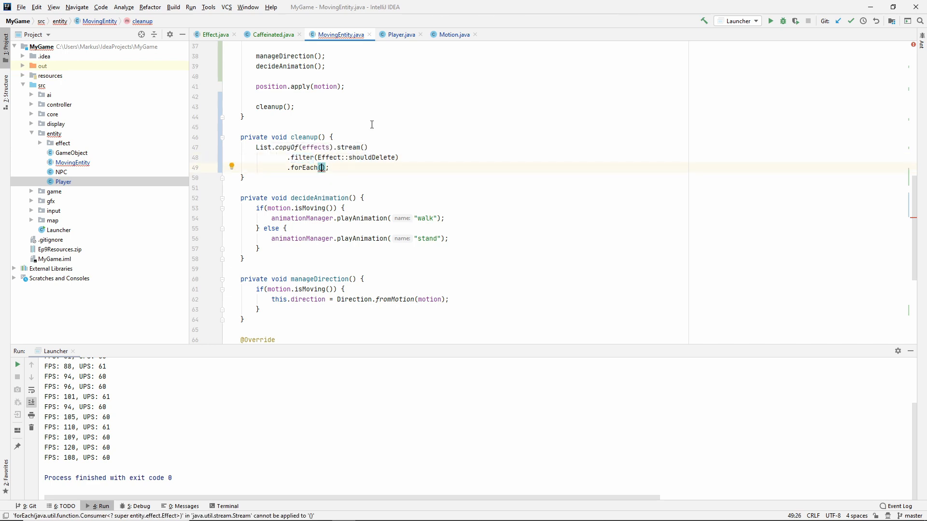
{"action": "type", "text": "effects"}
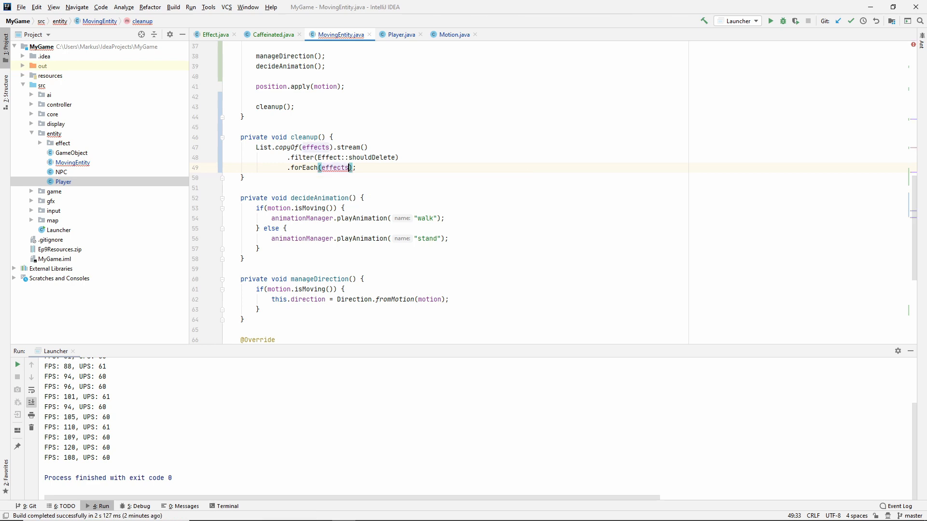
{"action": "type", "text": "::remove"}
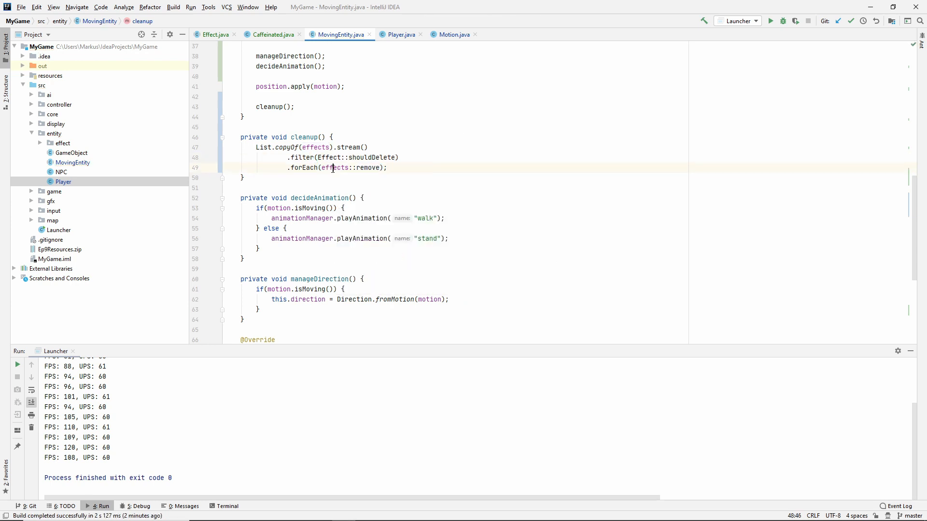
{"action": "double_click", "coordinate": [369, 168]}
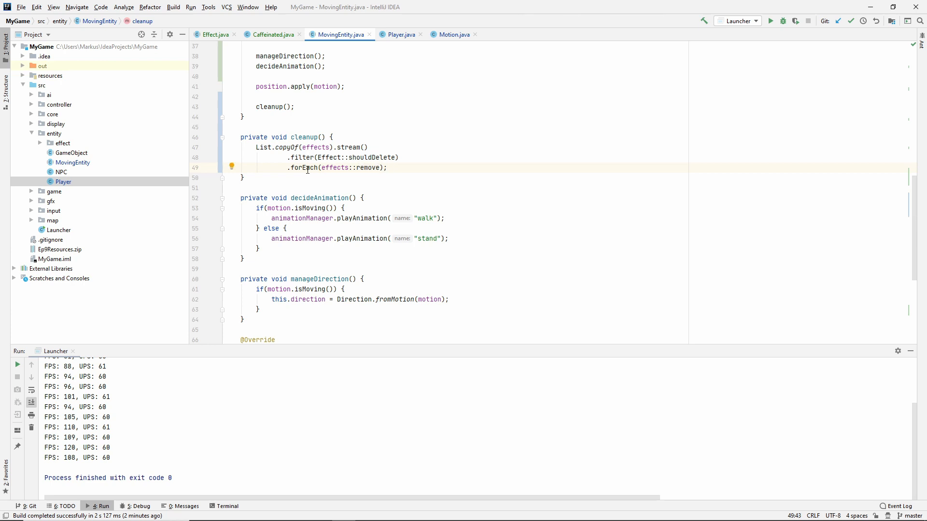
{"action": "double_click", "coordinate": [303, 168]}
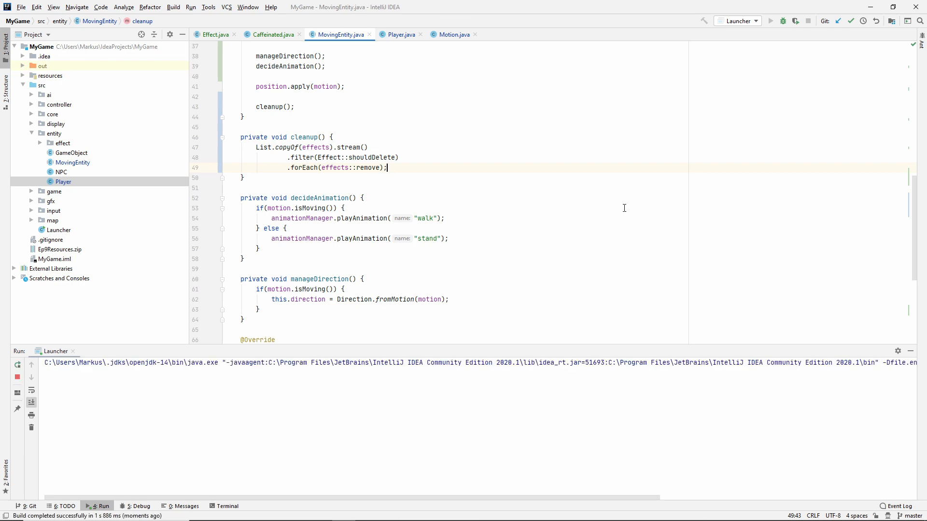
Run the game, watch the sped-up player, then close the game window
{"action": "left_click", "coordinate": [770, 21]}
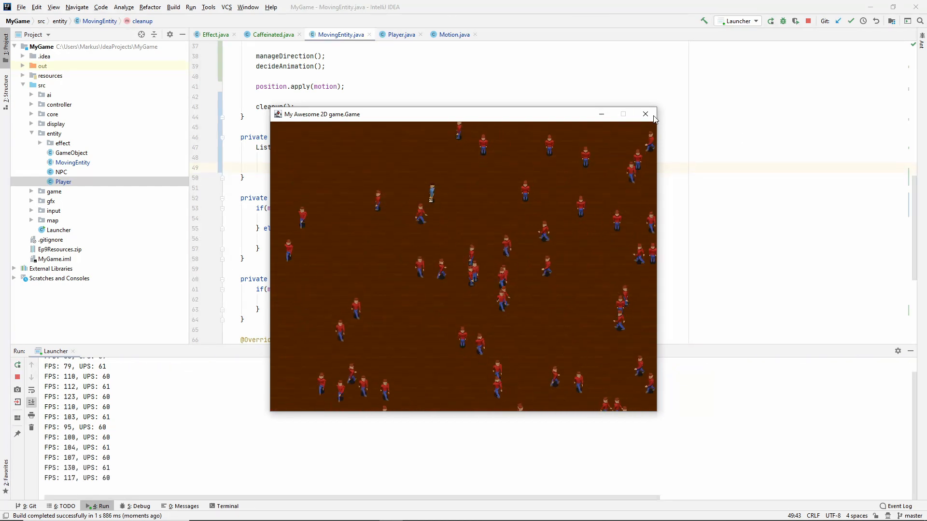
{"action": "left_click", "coordinate": [645, 114]}
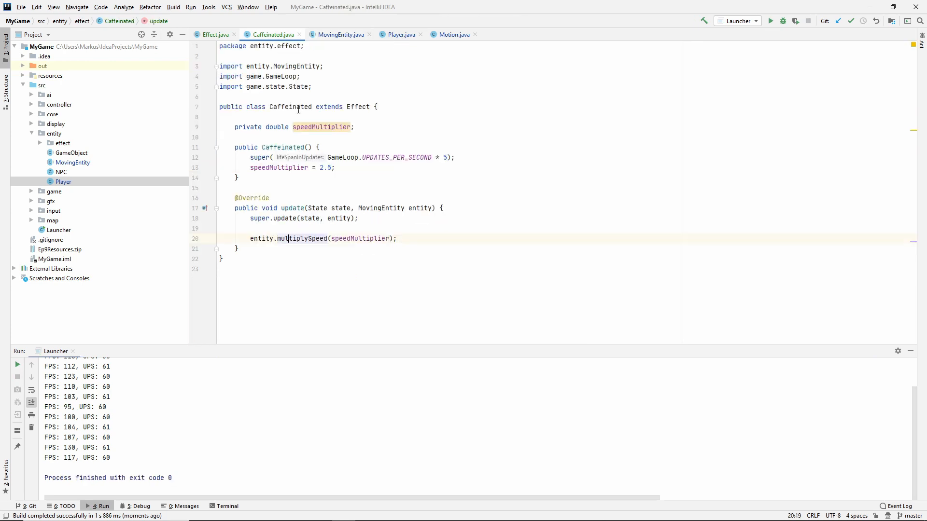
Change Caffeinated's speedMultiplier from 2.5 to -1 and relaunch the game
{"action": "double_click", "coordinate": [324, 168]}
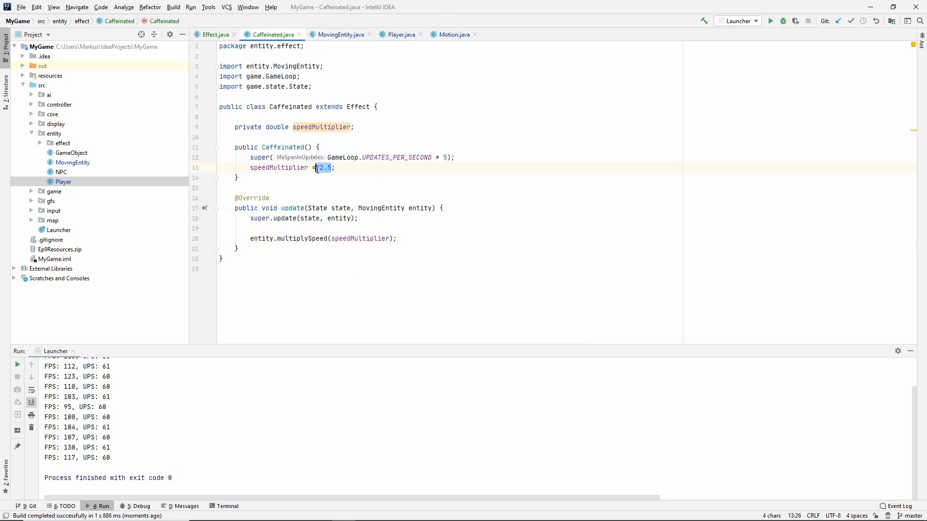
{"action": "type", "text": "-1"}
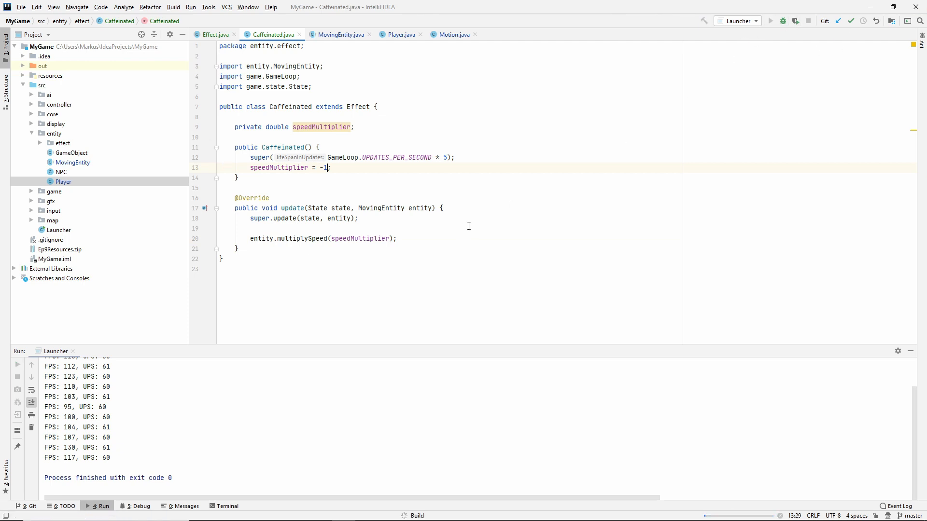
{"action": "left_click", "coordinate": [771, 21]}
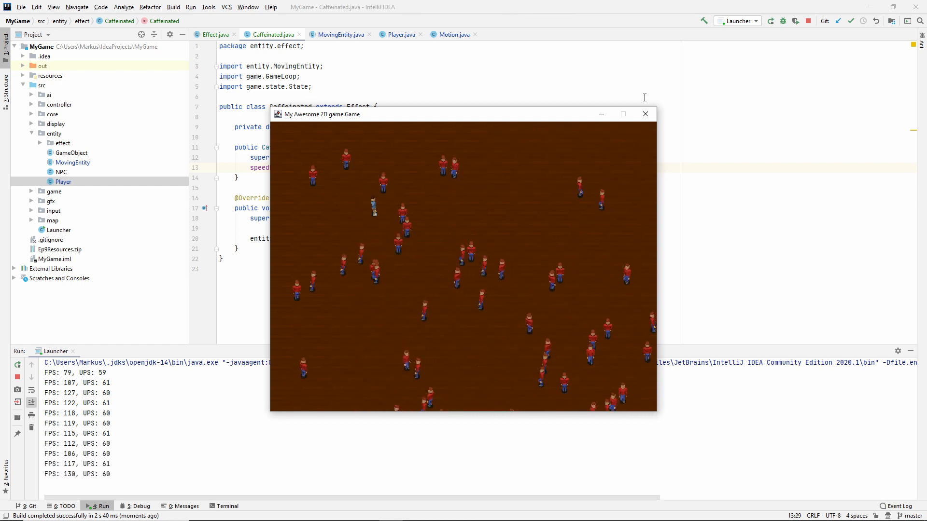
Close the game window and return to Caffeinated's update method
{"action": "left_click", "coordinate": [645, 114]}
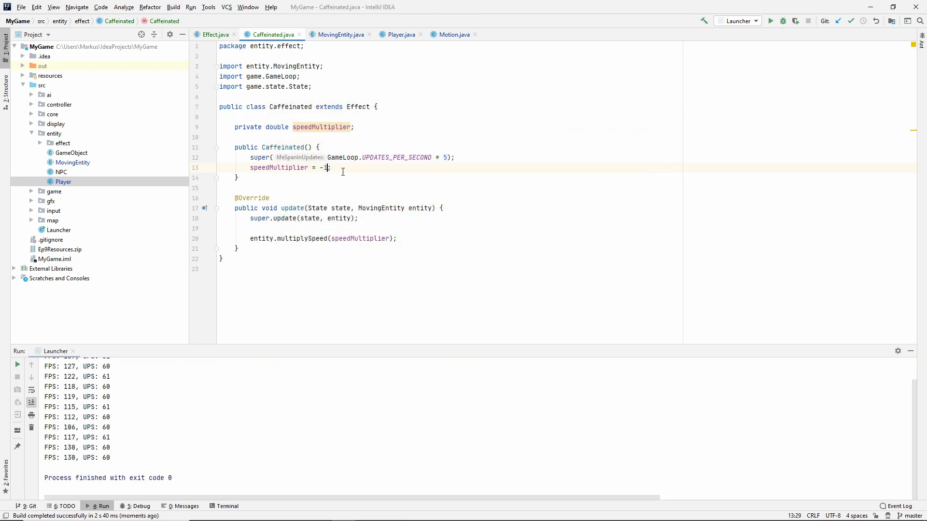
{"action": "double_click", "coordinate": [278, 167]}
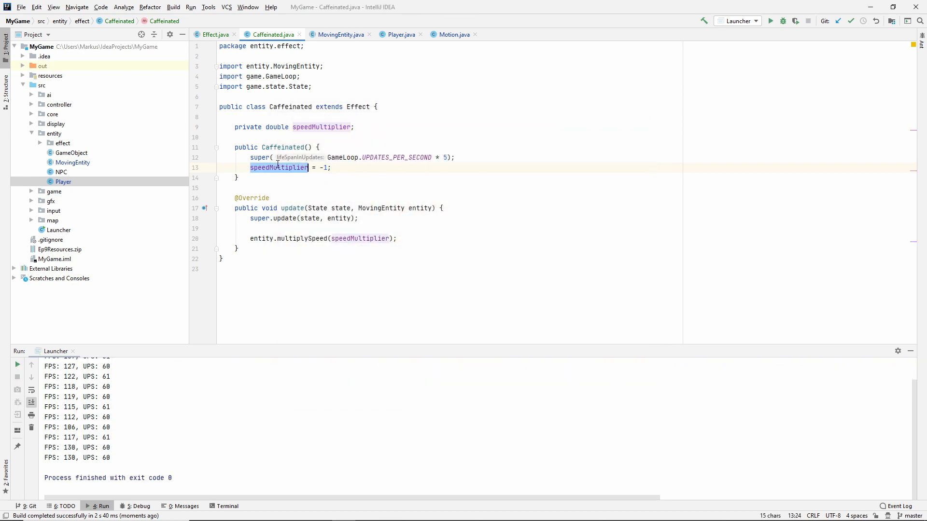
{"action": "left_click", "coordinate": [420, 208]}
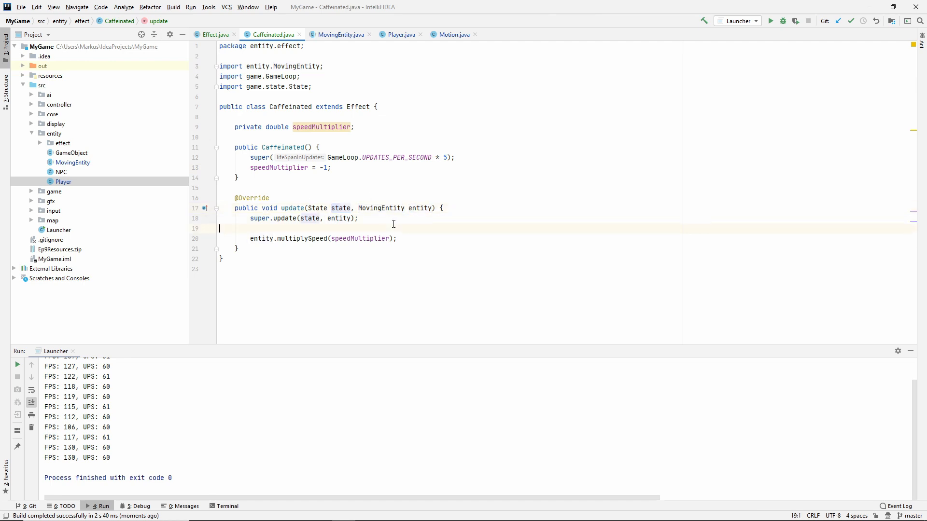
{"action": "mouse_move", "coordinate": [372, 224]}
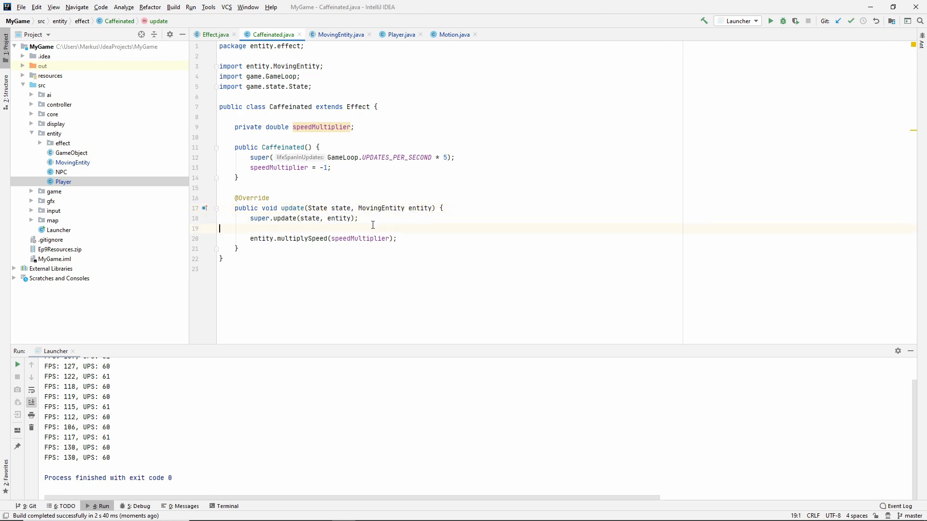